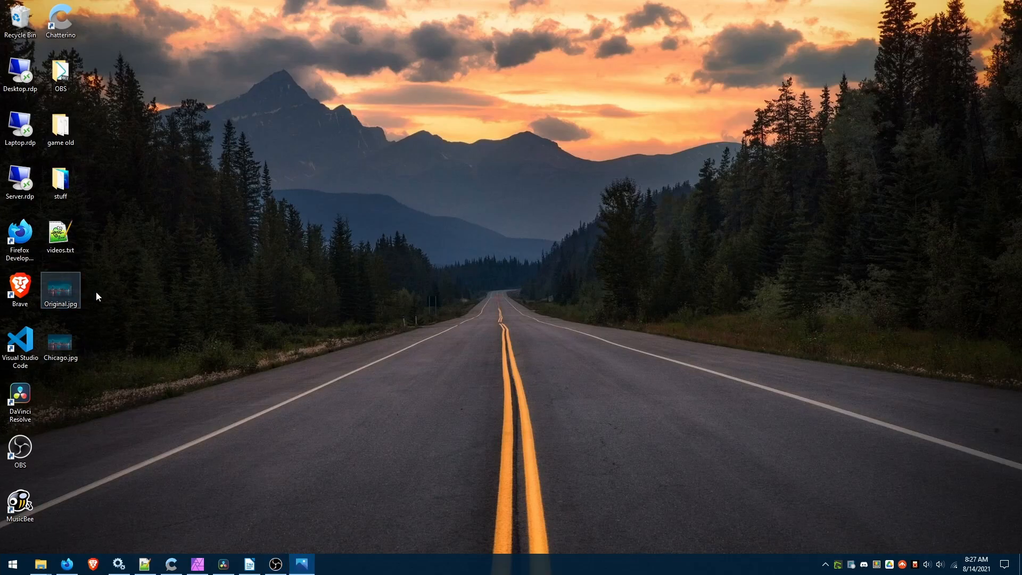
Step: View Original.jpg, then check Chicago.jpg's file properties and size
double_click(60, 290)
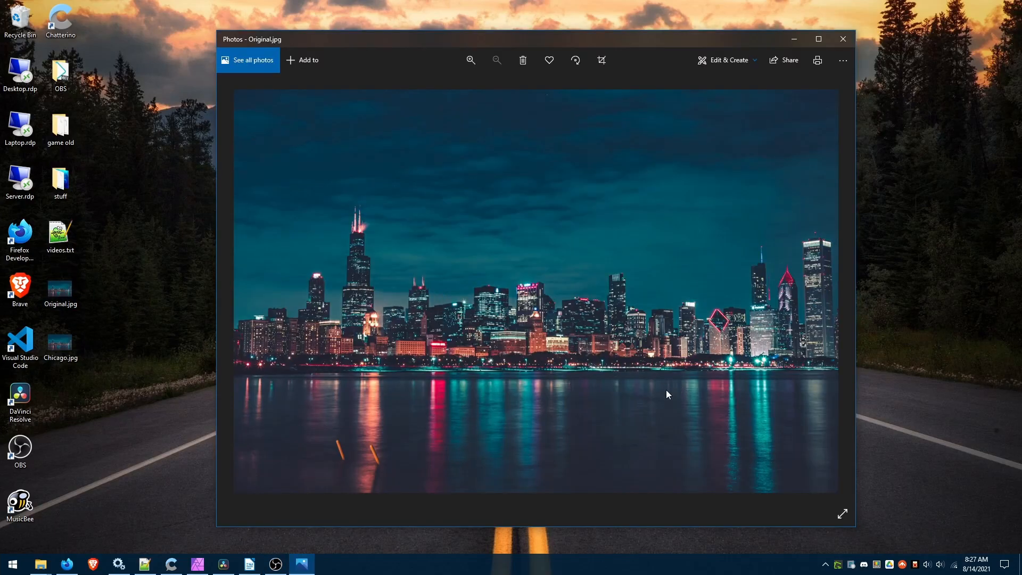
left_click(842, 38)
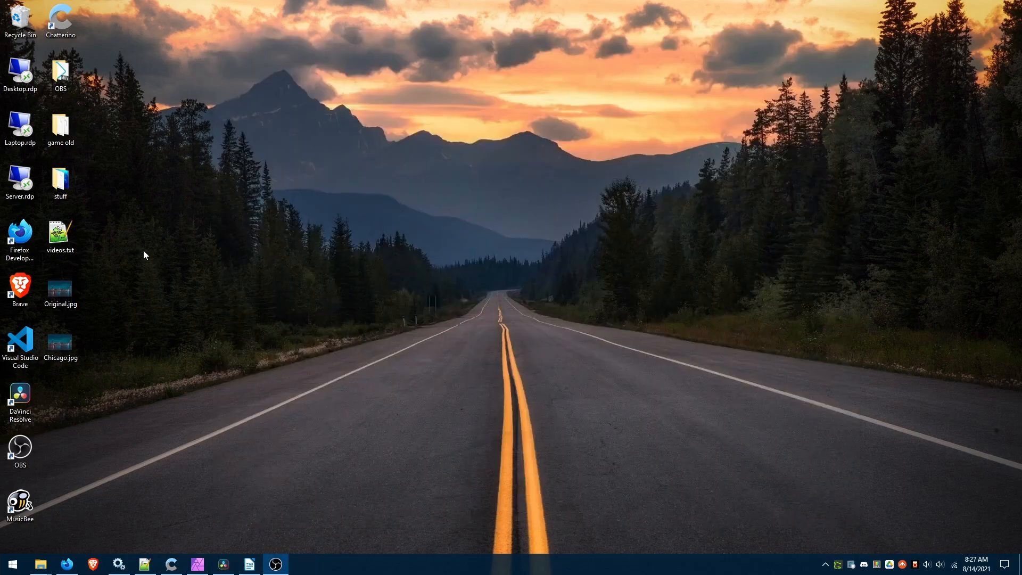
left_click(60, 342)
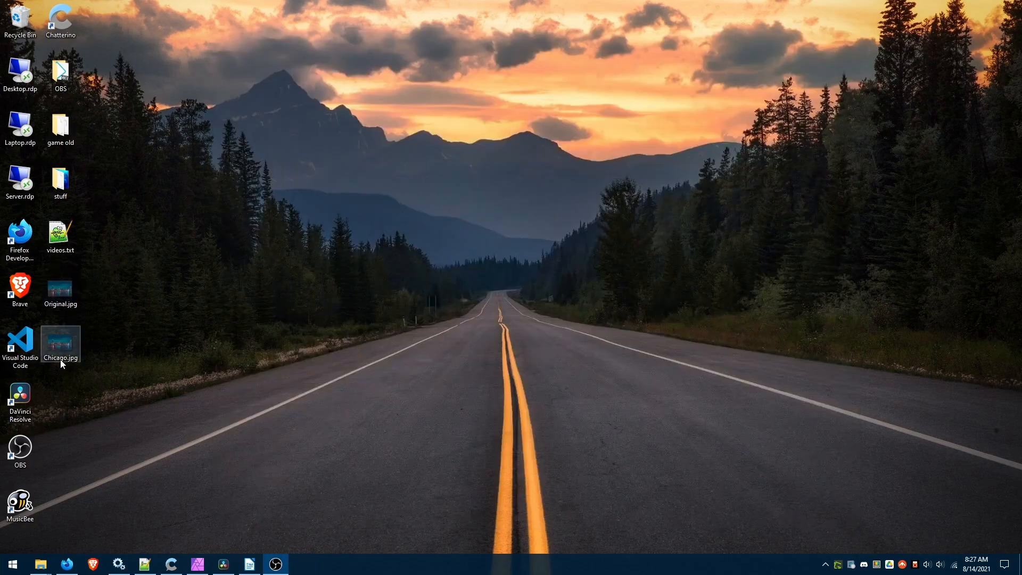
right_click(60, 346)
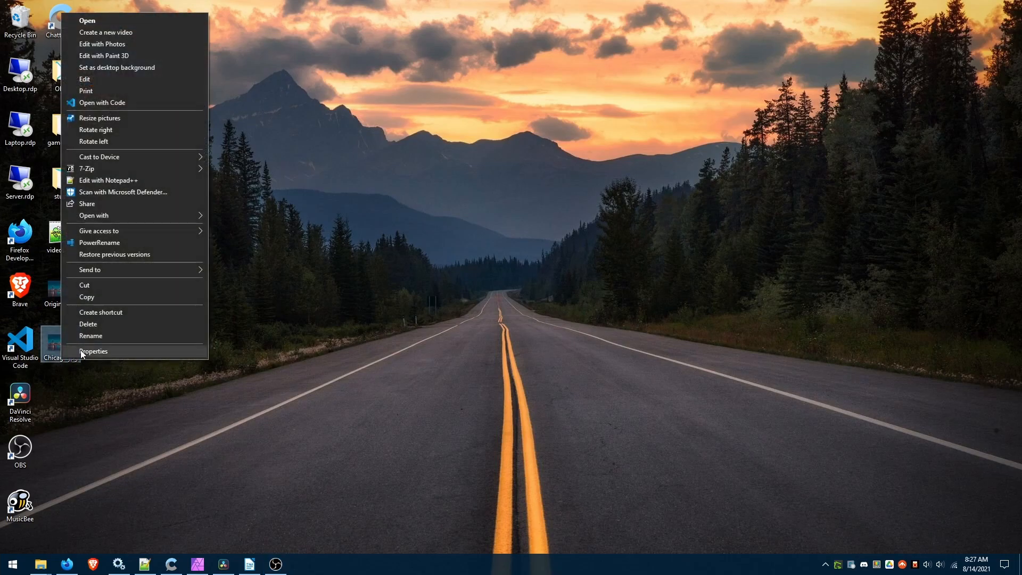
left_click(93, 351)
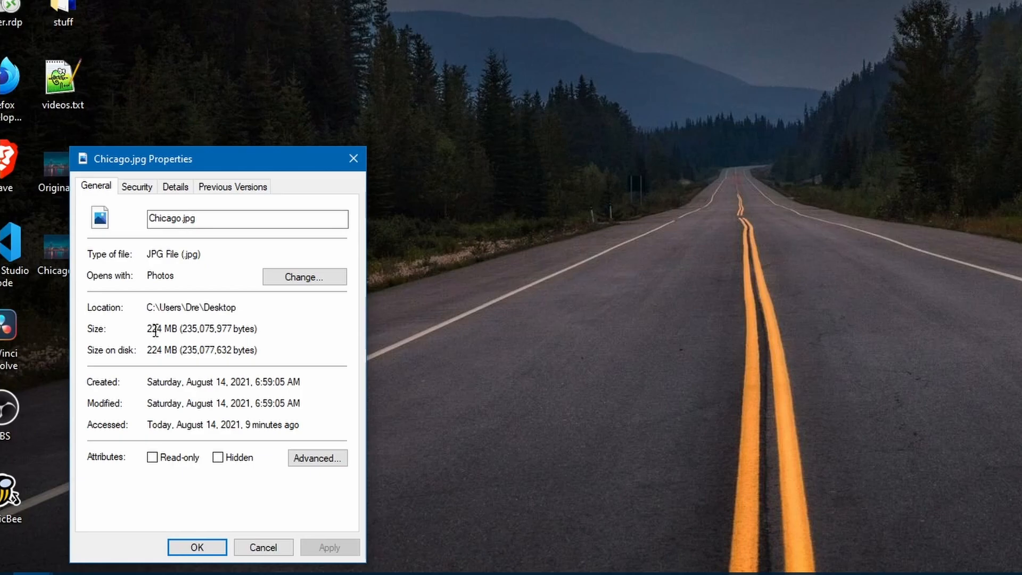
mouse_move(168, 164)
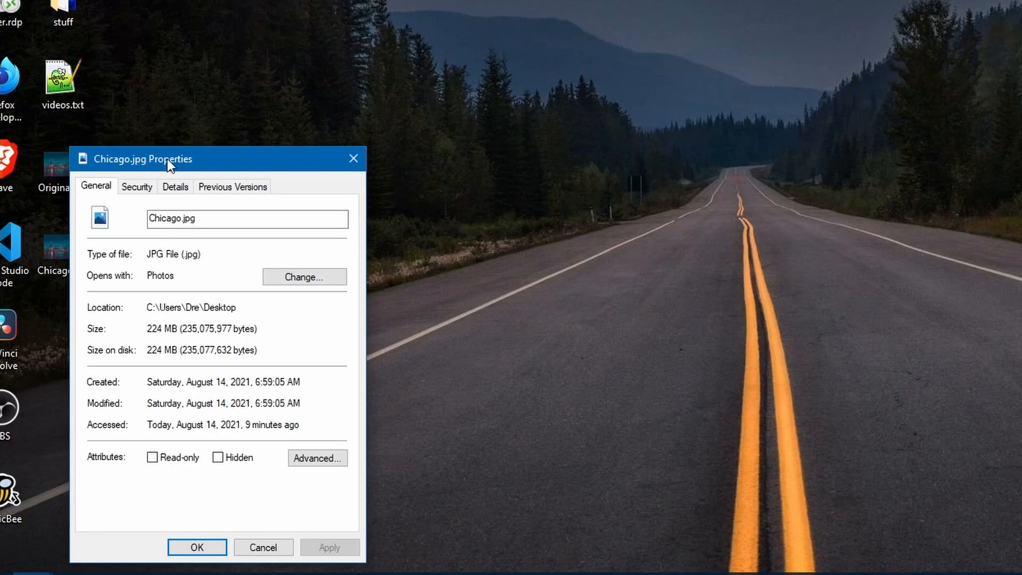
Step: Inspect Original.jpg's properties for its image dimensions and metadata
right_click(55, 166)
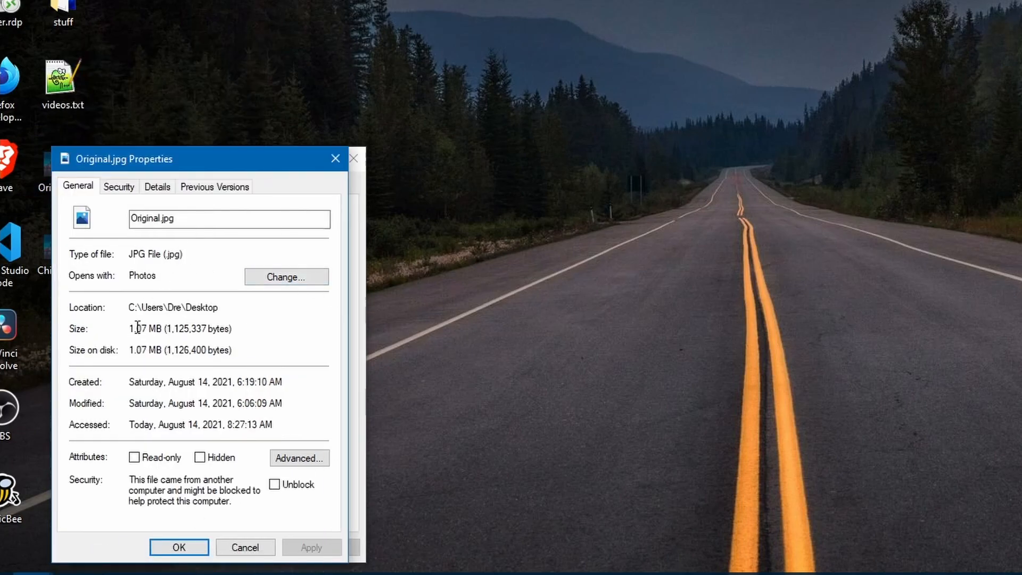
left_click(156, 186)
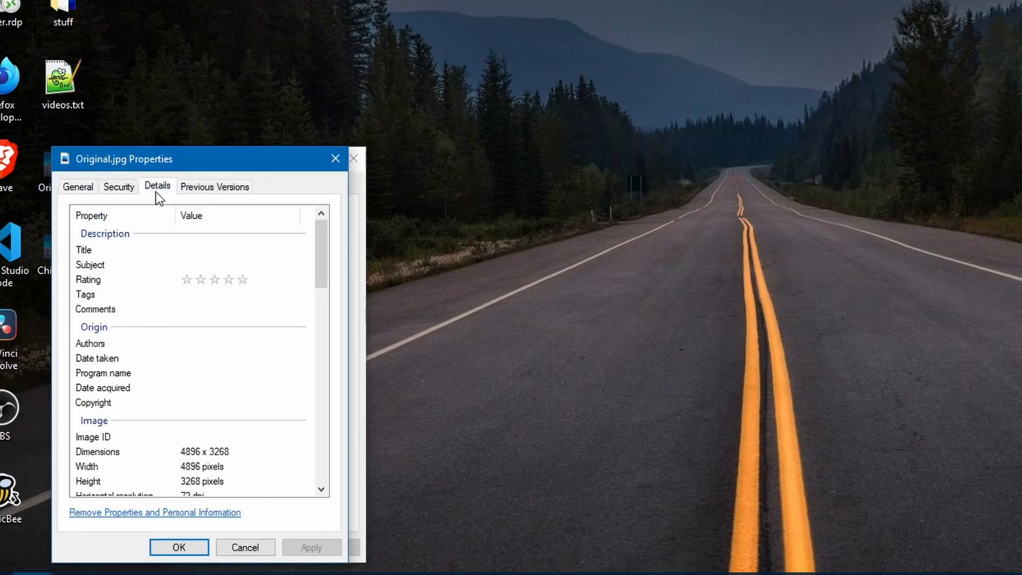
scroll("down", 3)
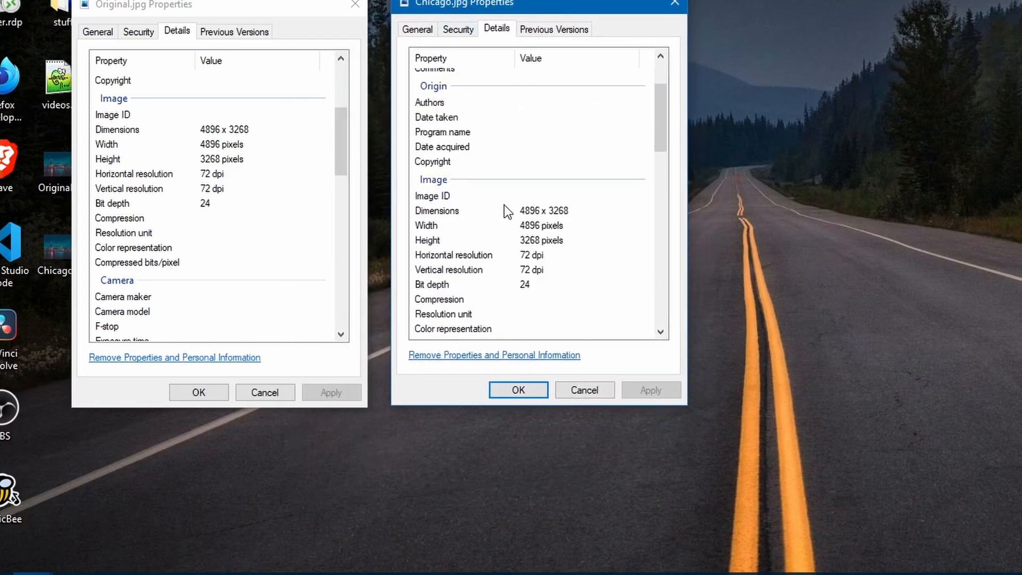
scroll("down", 3)
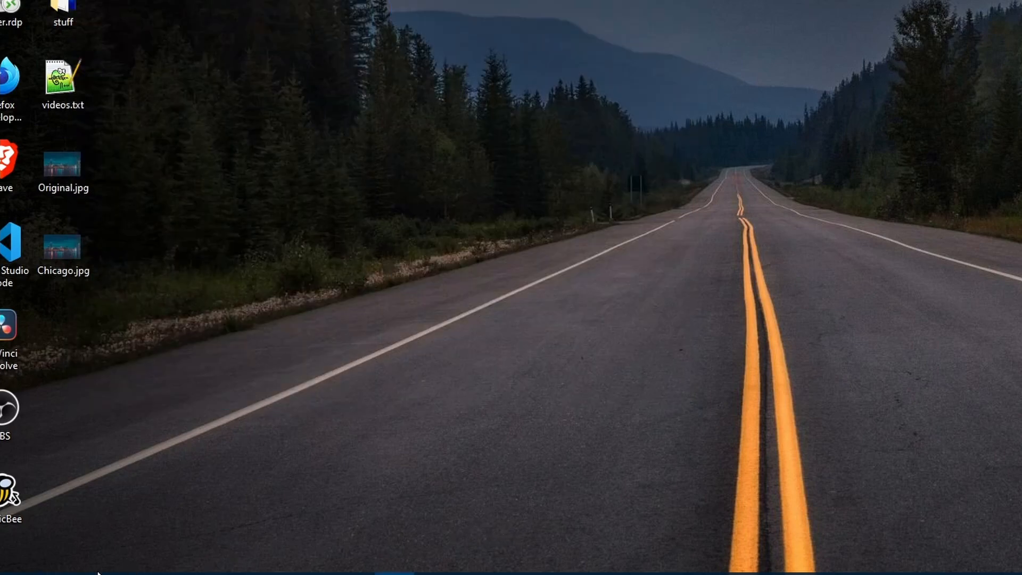
Step: In 7-Zip File Manager, extract Chicago.jpg to the Chicago\ destination
left_click(10, 558)
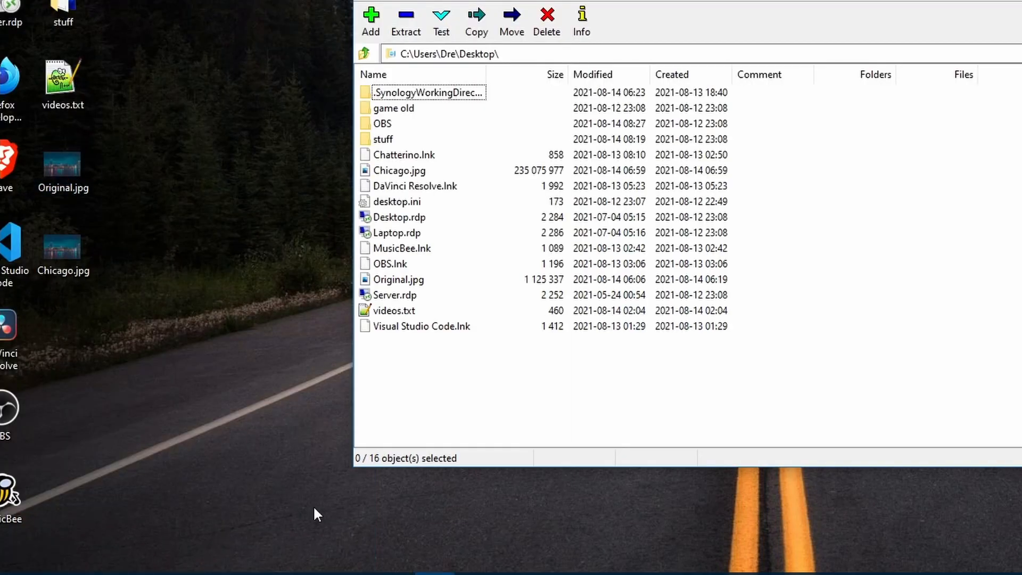
mouse_move(398, 176)
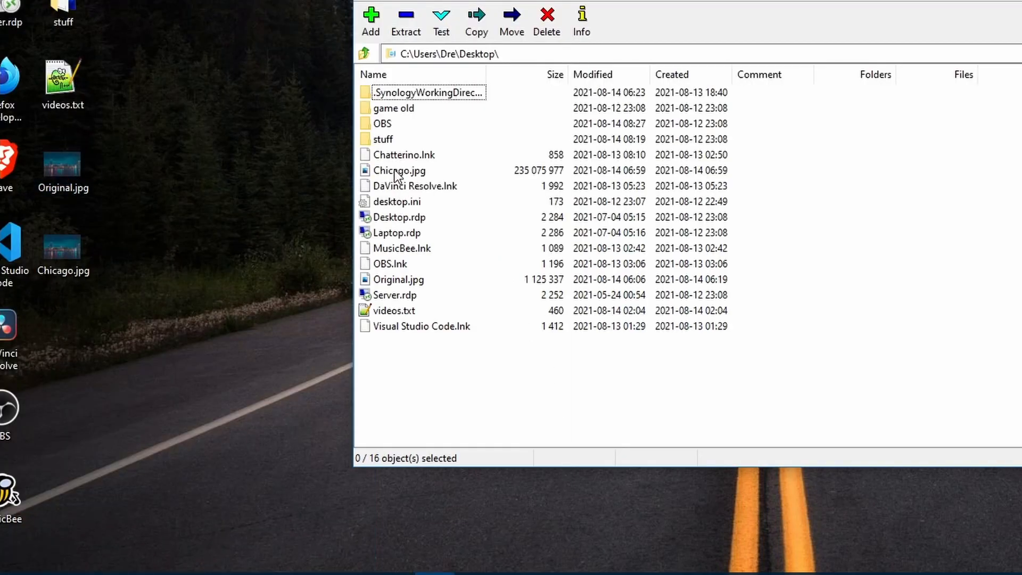
left_click(399, 171)
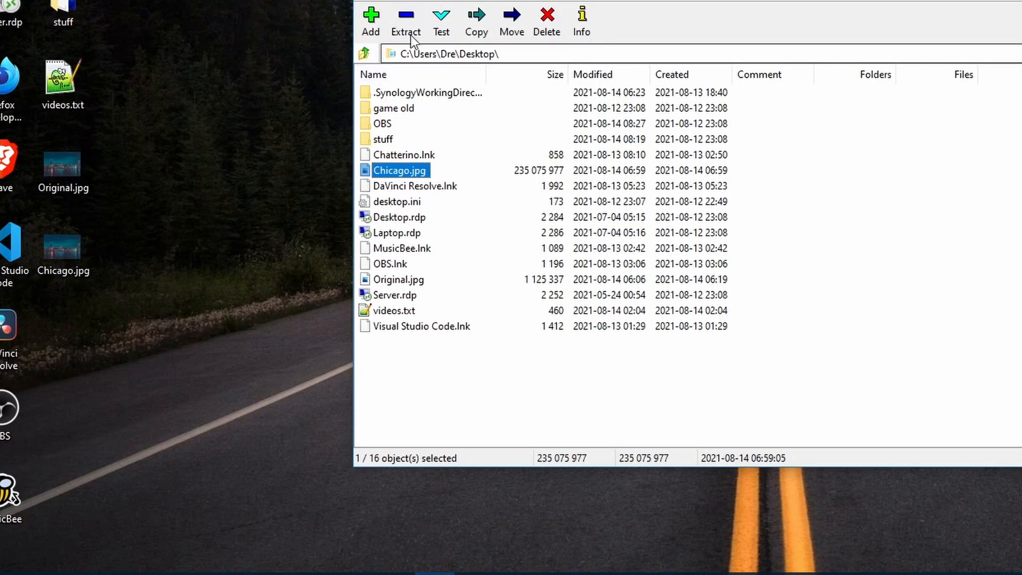
left_click(405, 16)
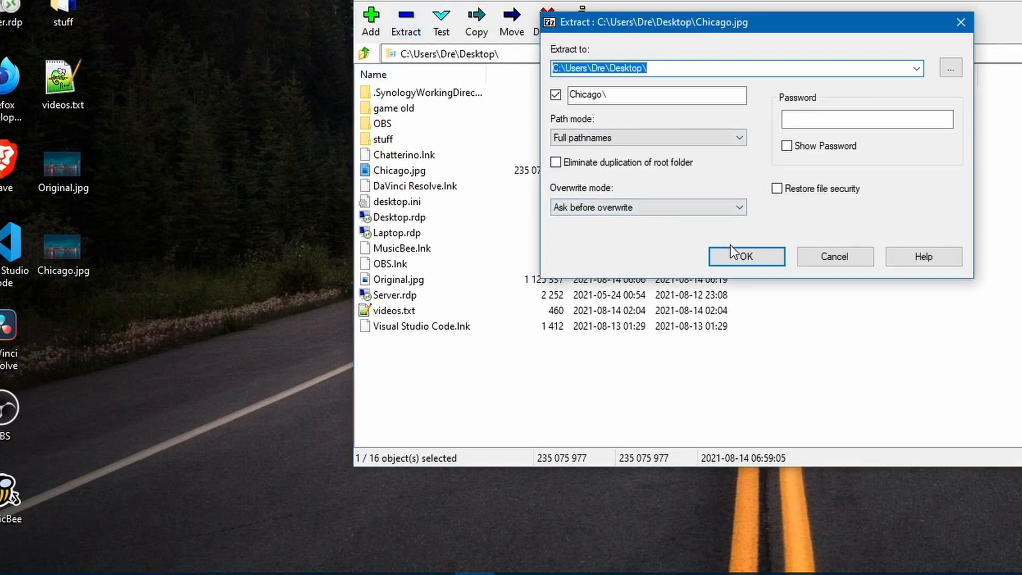
left_click(746, 255)
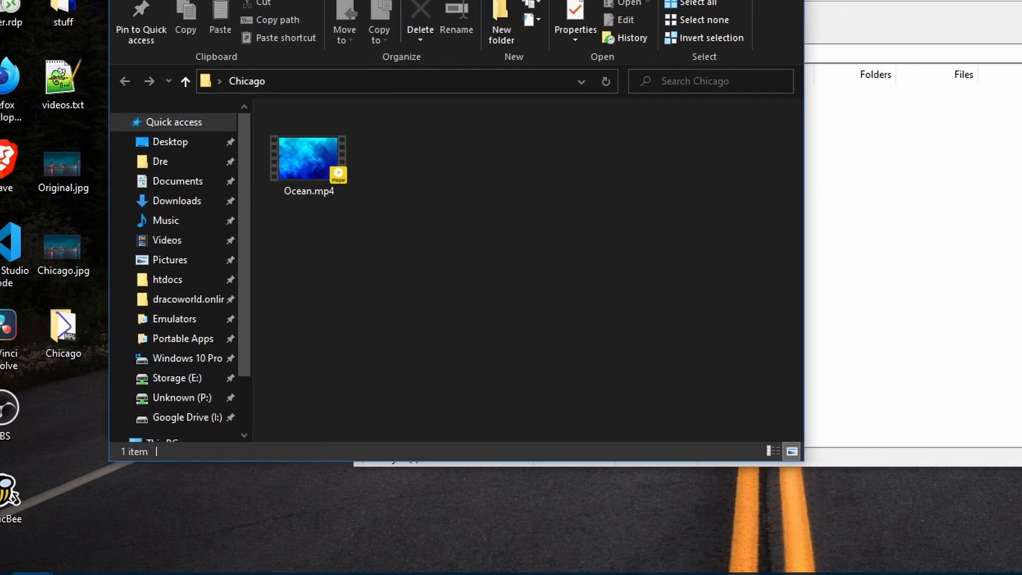
Step: Check Ocean.mp4's details: a 620 MB, 30-minute 1920×1080 video
left_click(308, 160)
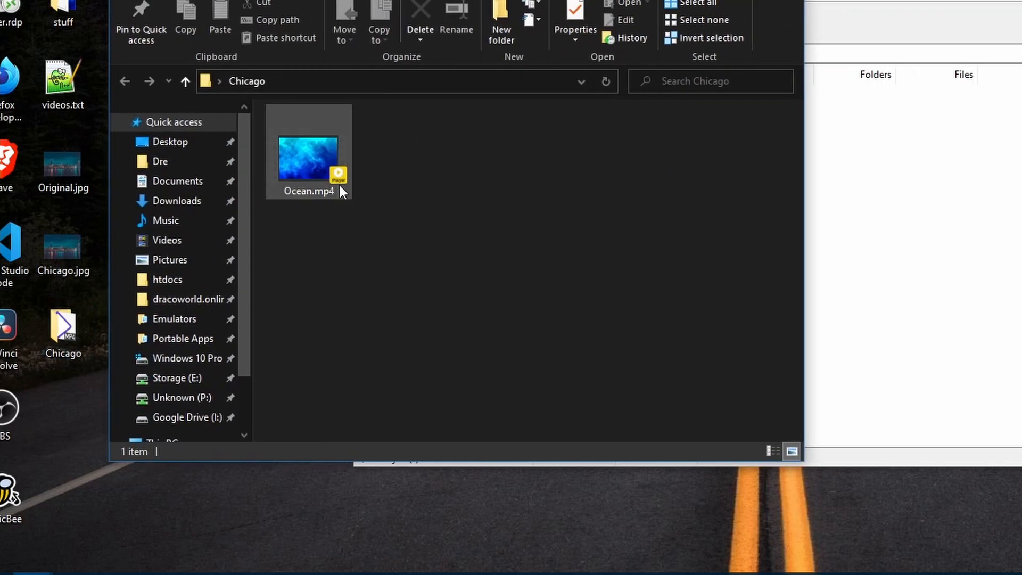
left_click(308, 160)
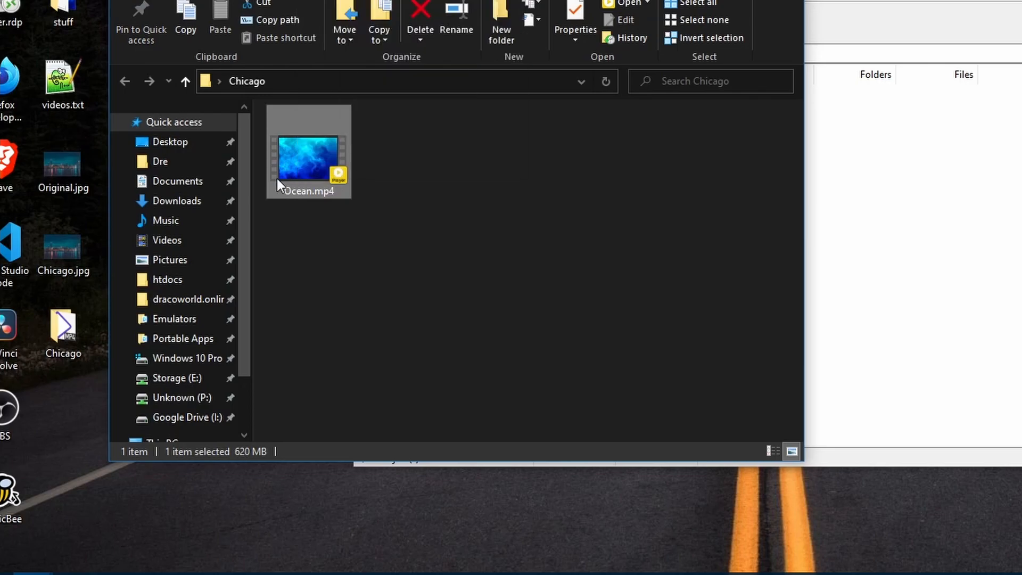
double_click(308, 159)
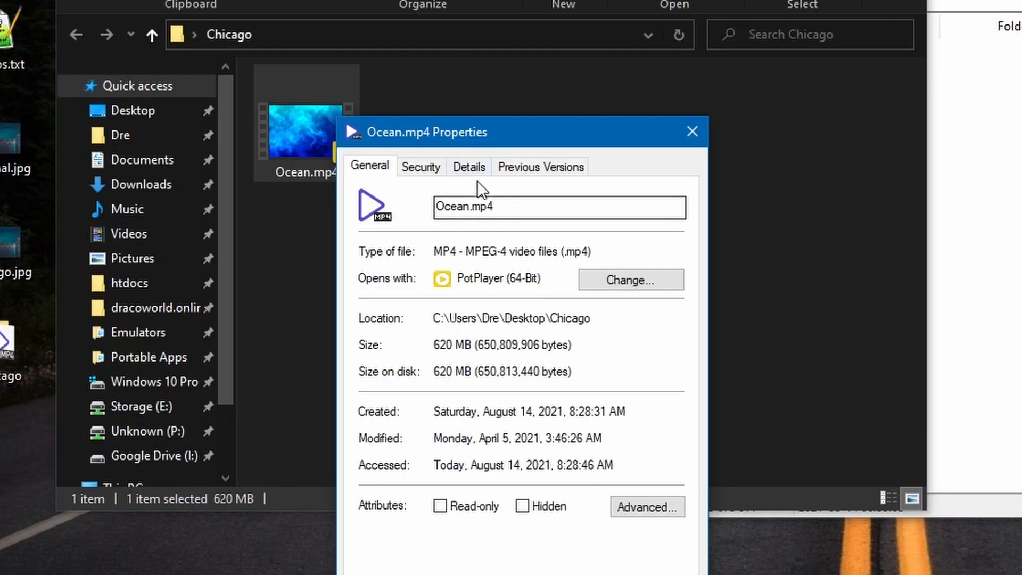
left_click(468, 166)
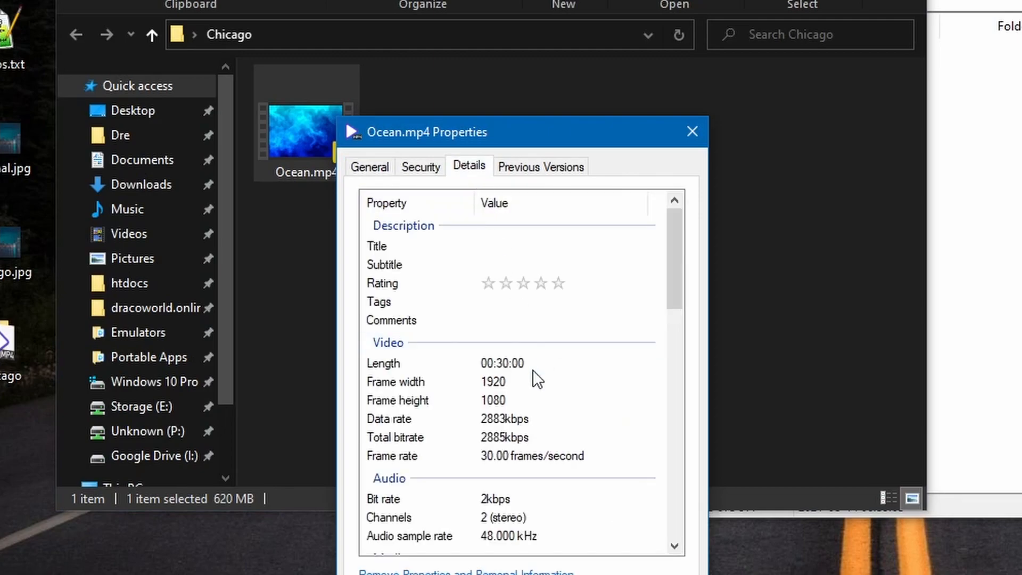
left_click(692, 131)
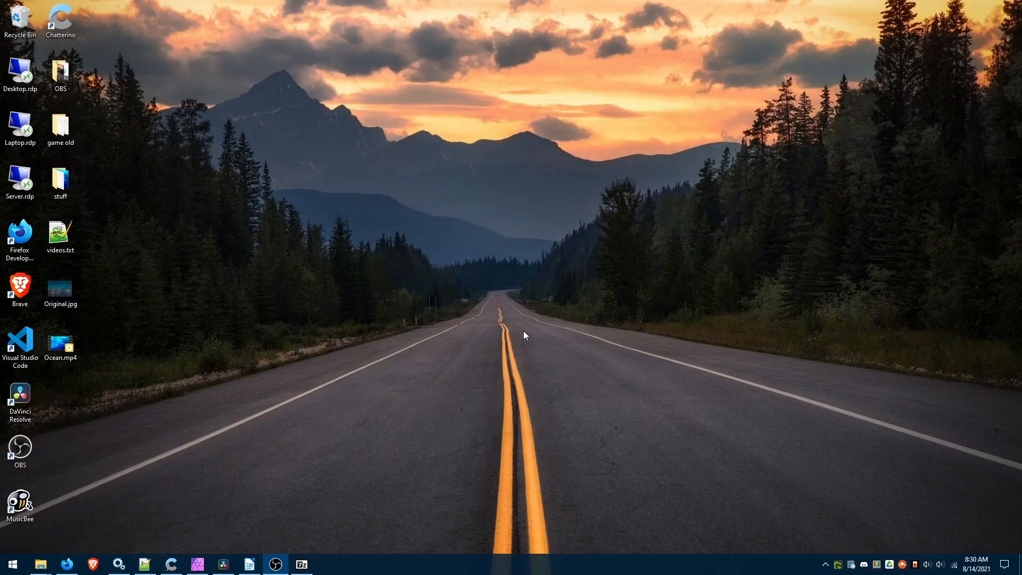
mouse_move(474, 320)
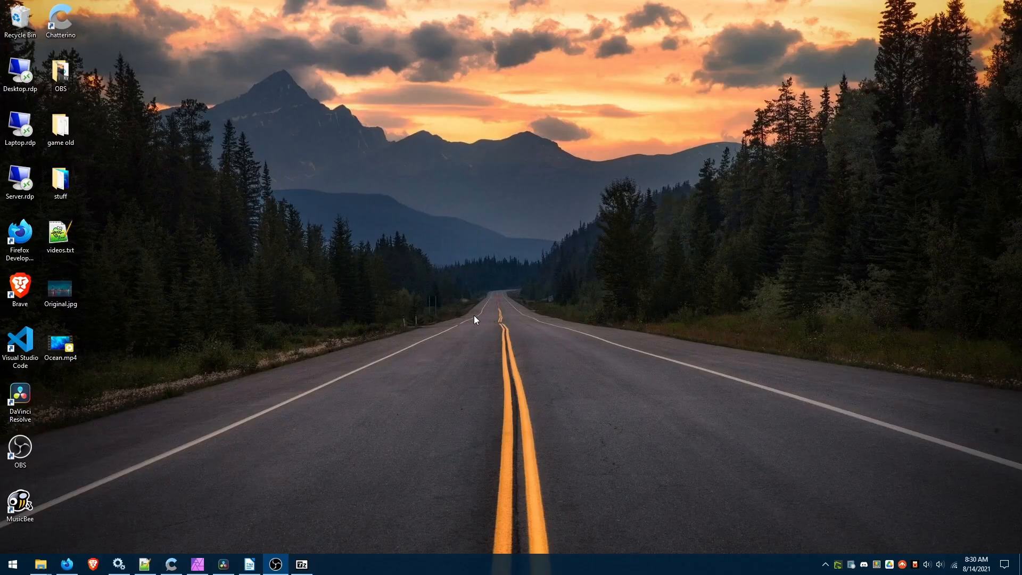
Step: Open a Cmder console at the Desktop path from the desktop context menu
left_click(60, 289)
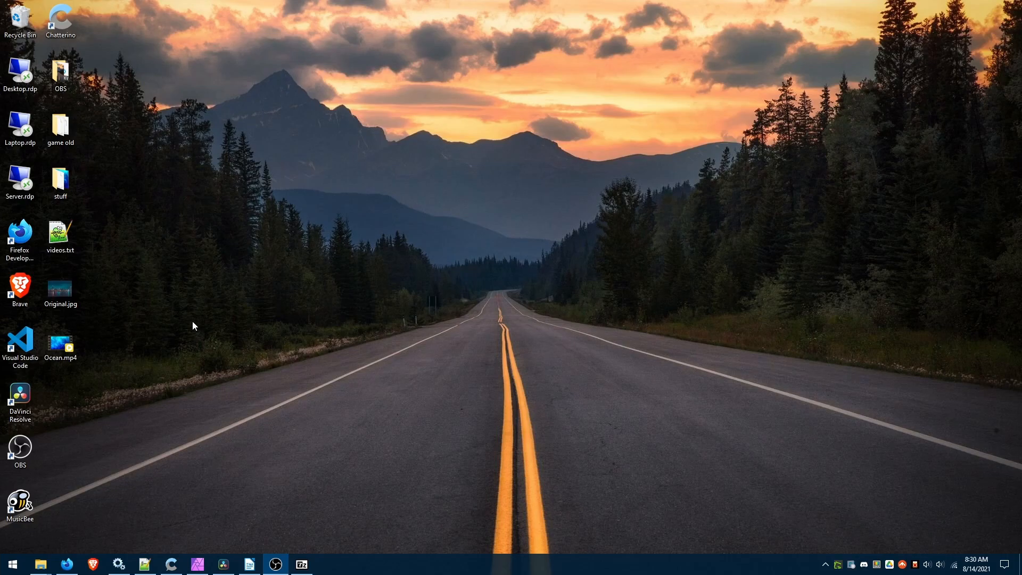
right_click(194, 326)
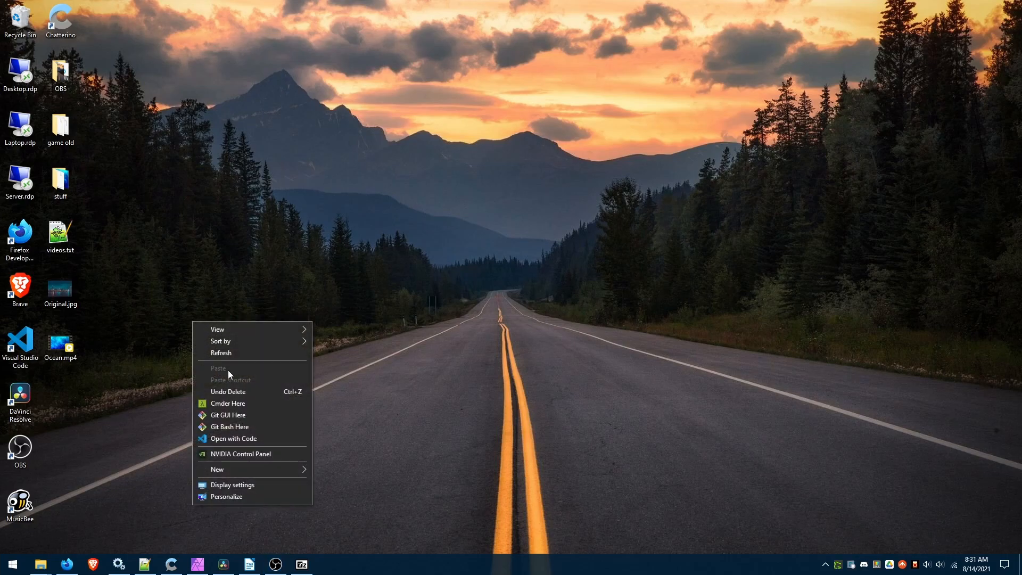
left_click(229, 403)
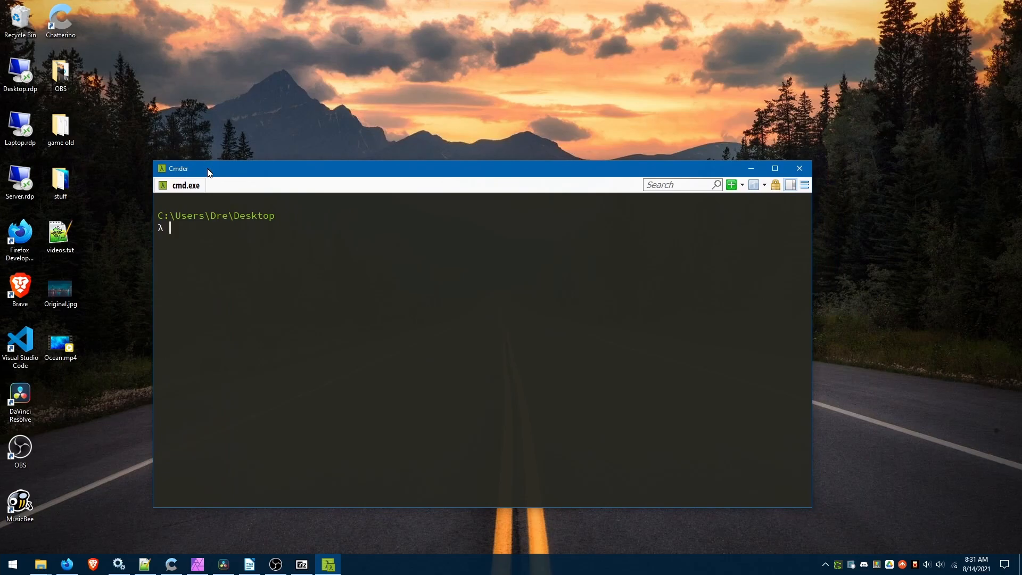
mouse_move(95, 368)
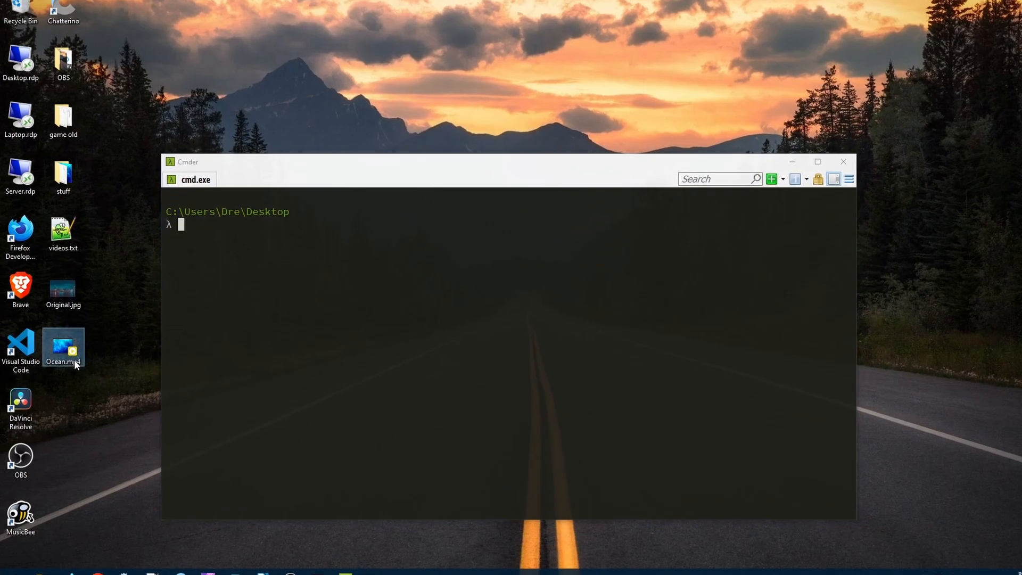
Step: Archive Ocean.mp4 as Ocean.7z using 7z format, Ultra level and LZMA2 method
right_click(63, 349)
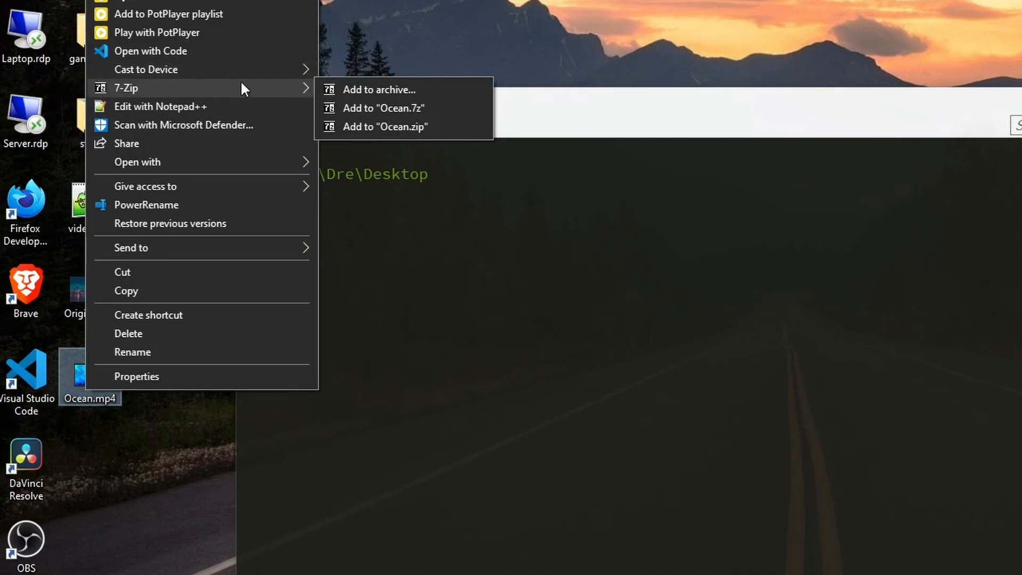
mouse_move(378, 89)
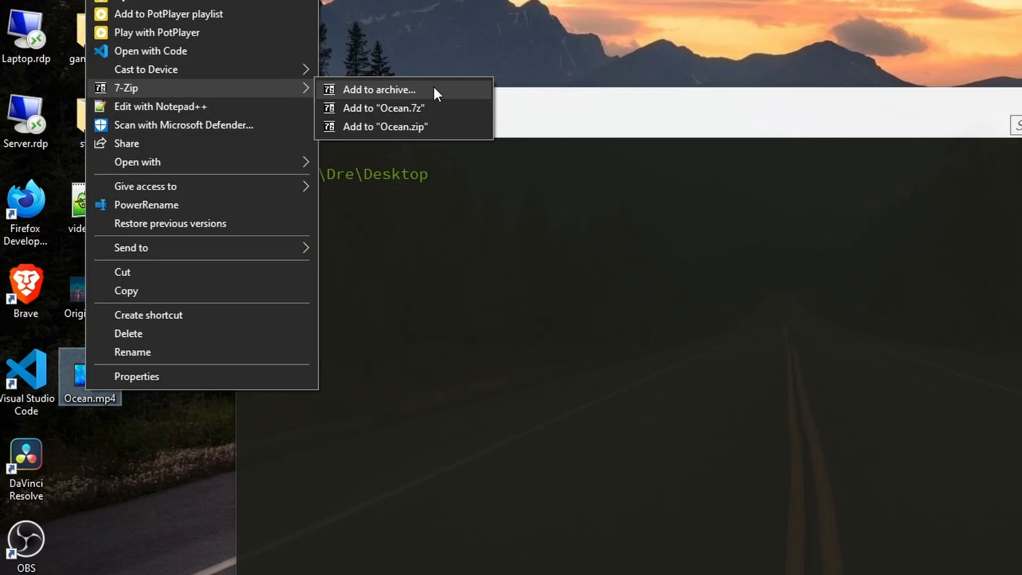
left_click(380, 90)
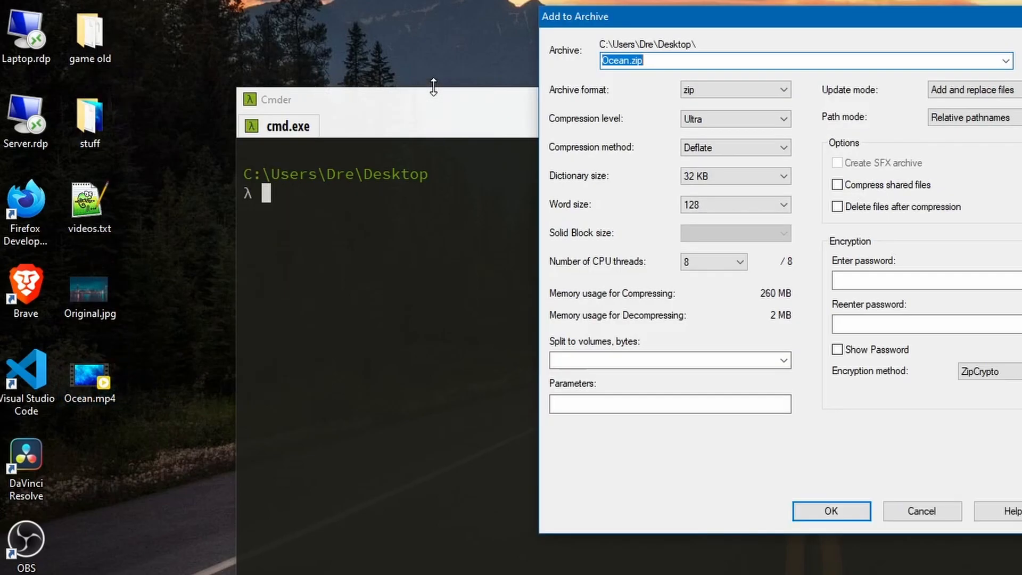
left_click(734, 90)
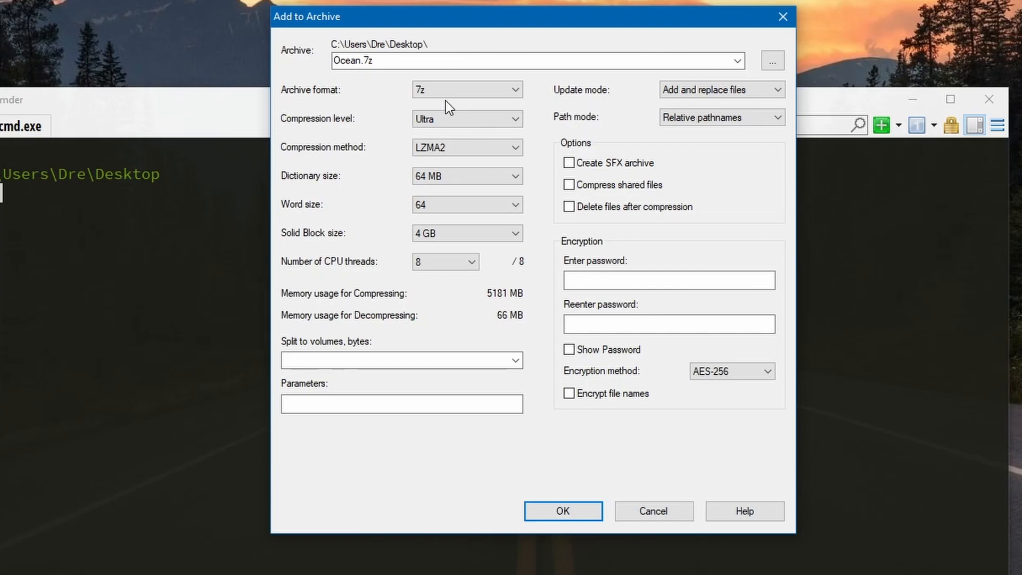
left_click(467, 89)
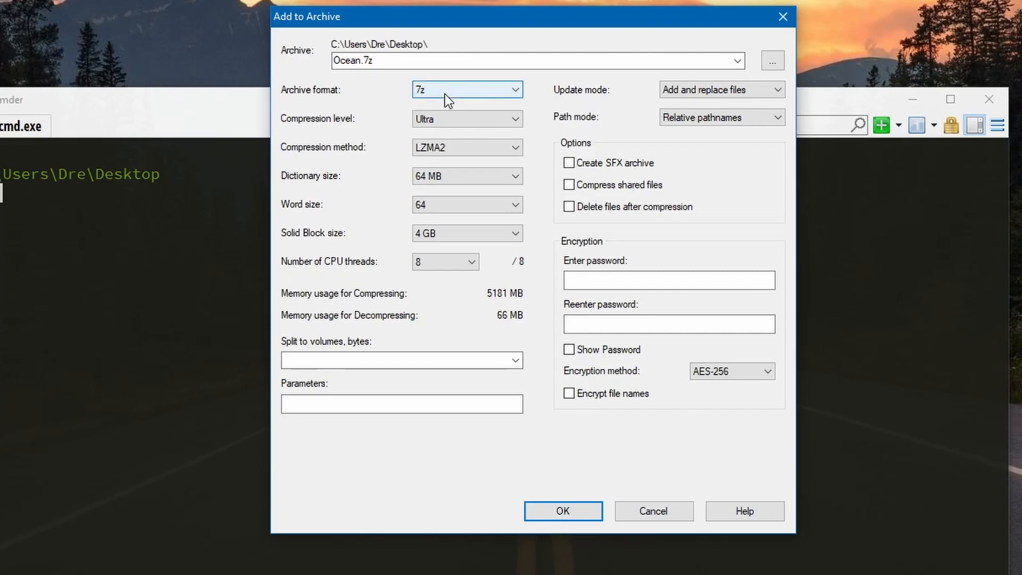
left_click(466, 119)
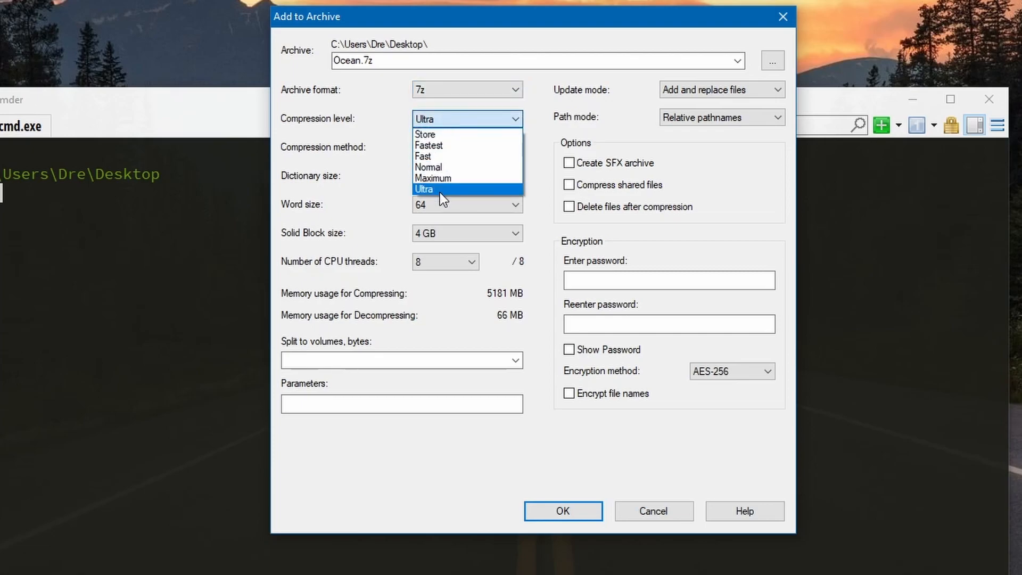
left_click(423, 189)
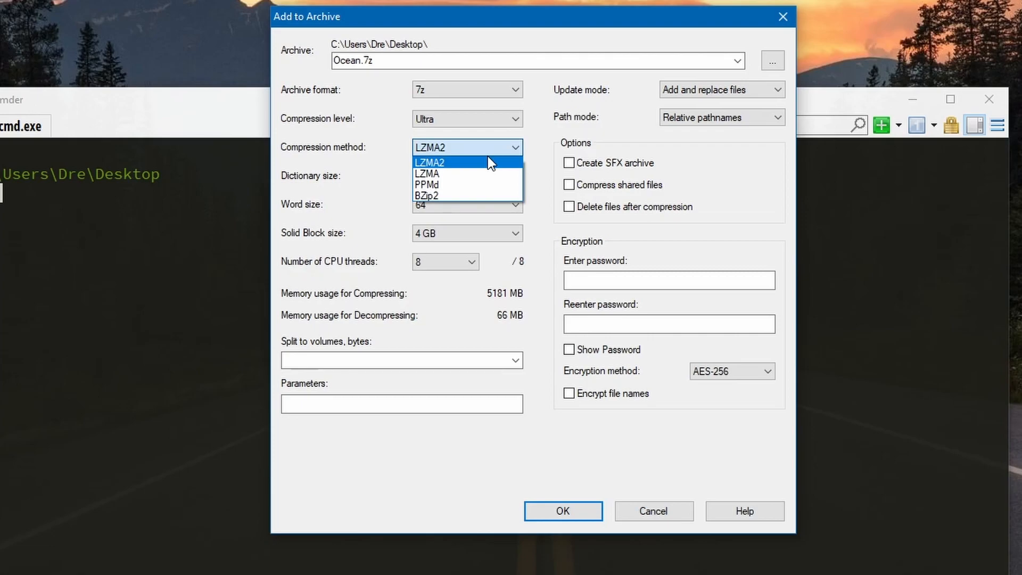
left_click(429, 162)
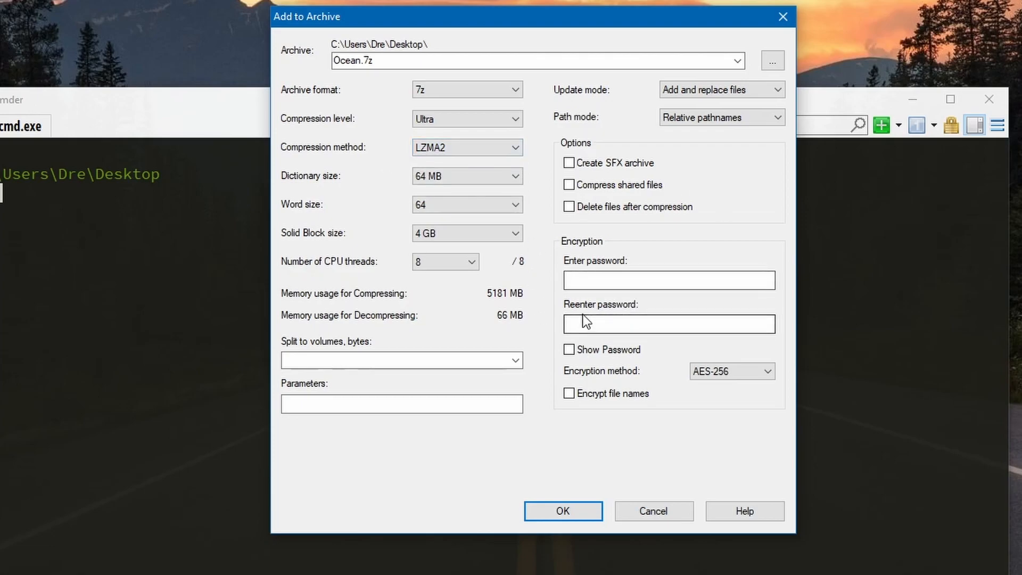
mouse_move(585, 555)
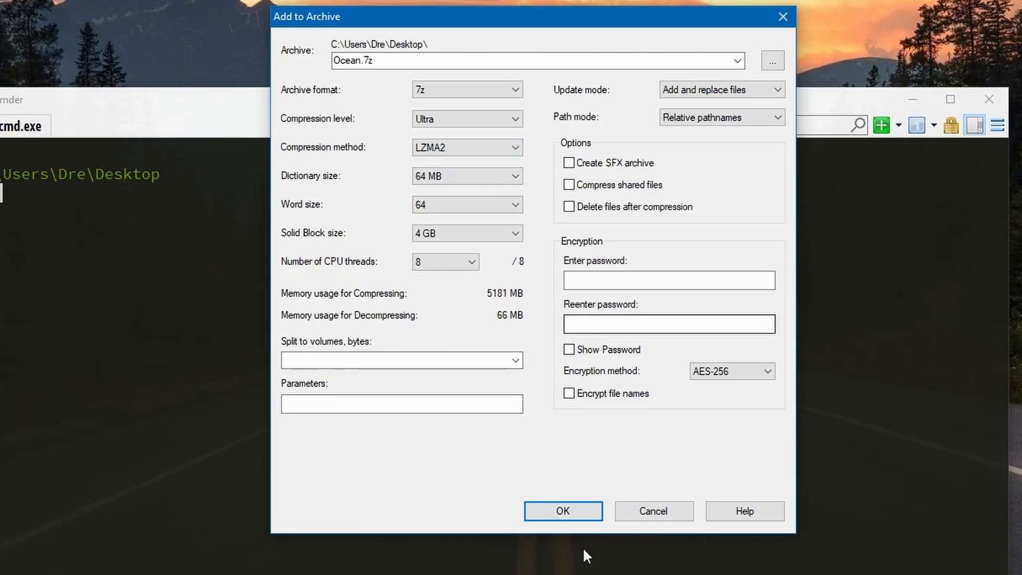
left_click(562, 511)
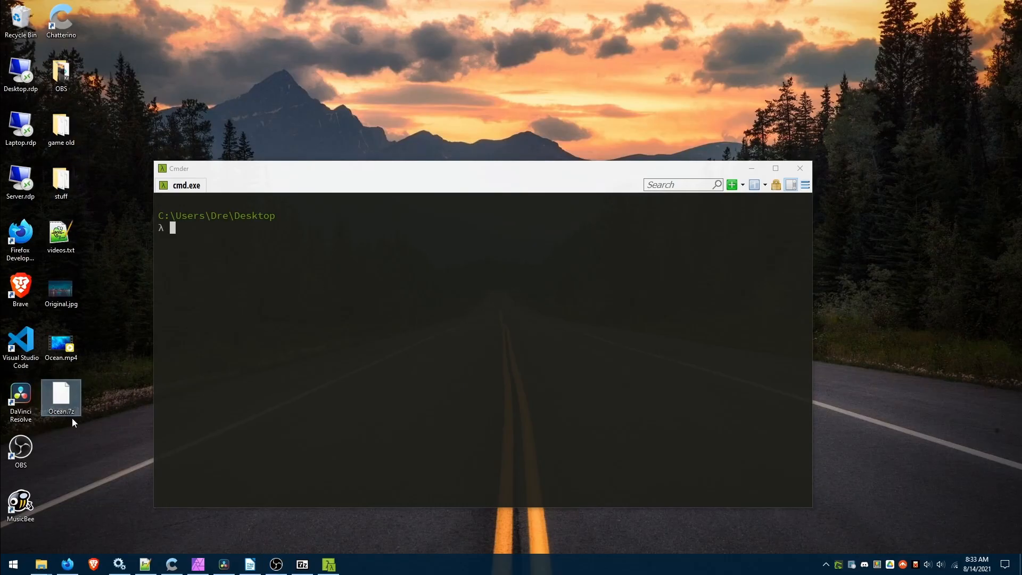
mouse_move(61, 398)
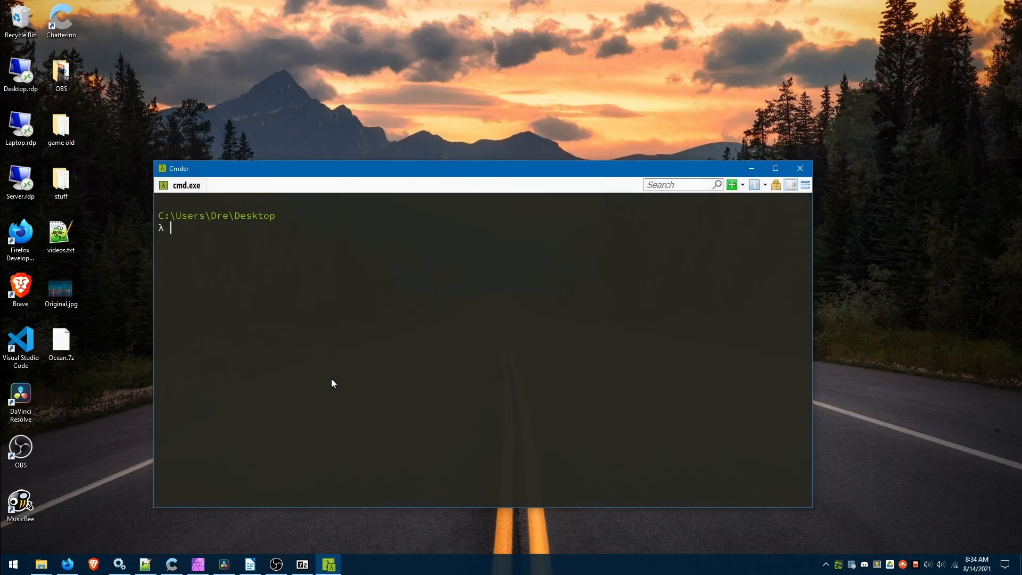
mouse_move(345, 412)
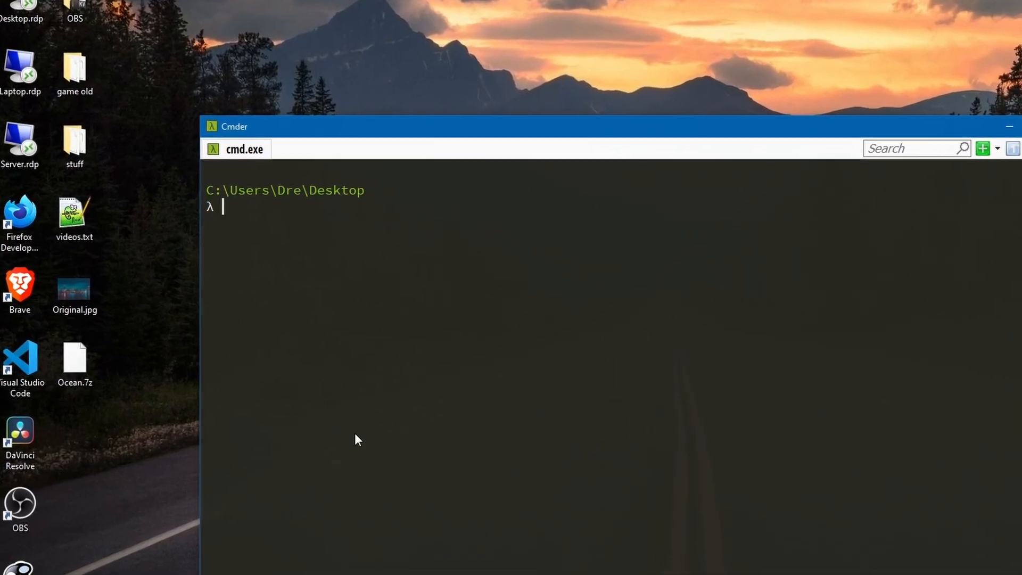
Step: Type the command copy /b Original.jpg + Ocean.7z VideoImage.jpg in Cmder
type("copy")
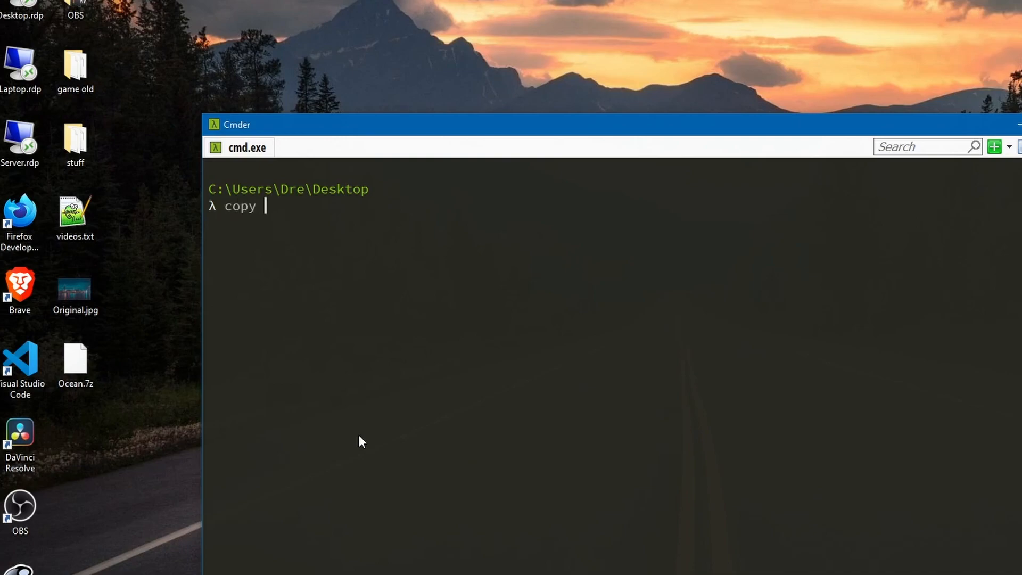
type("/b")
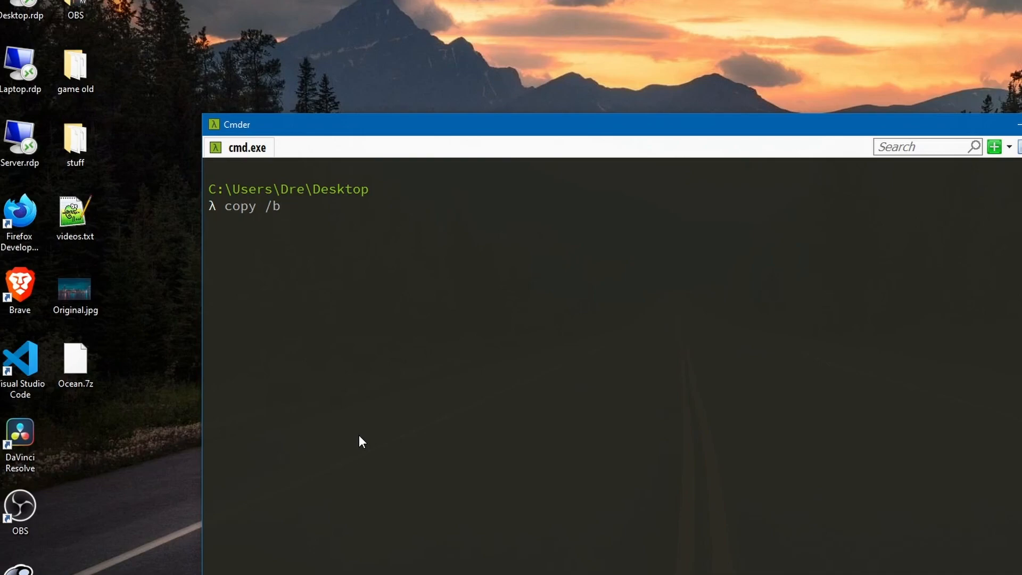
type("Orig")
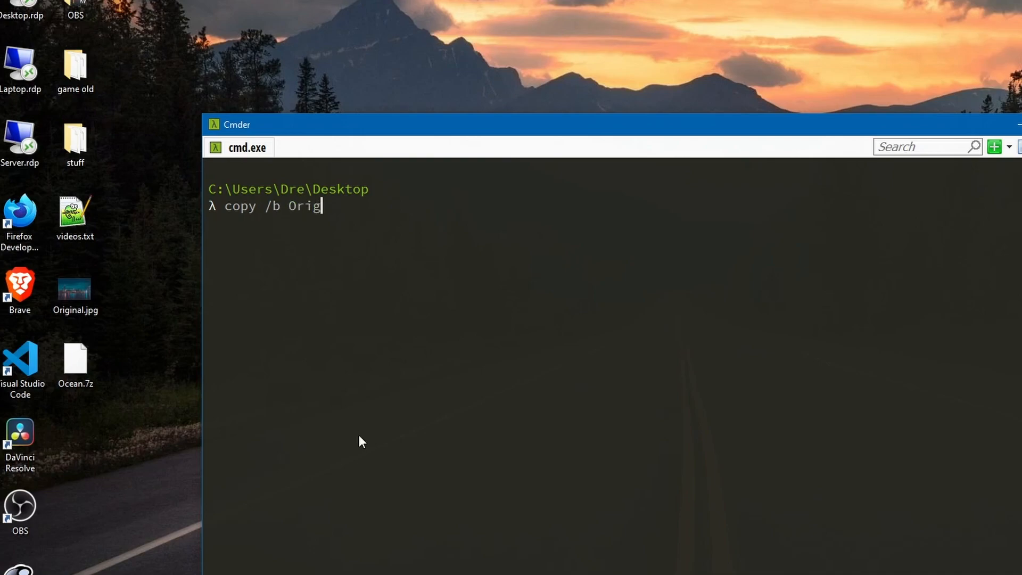
type("inal.jg")
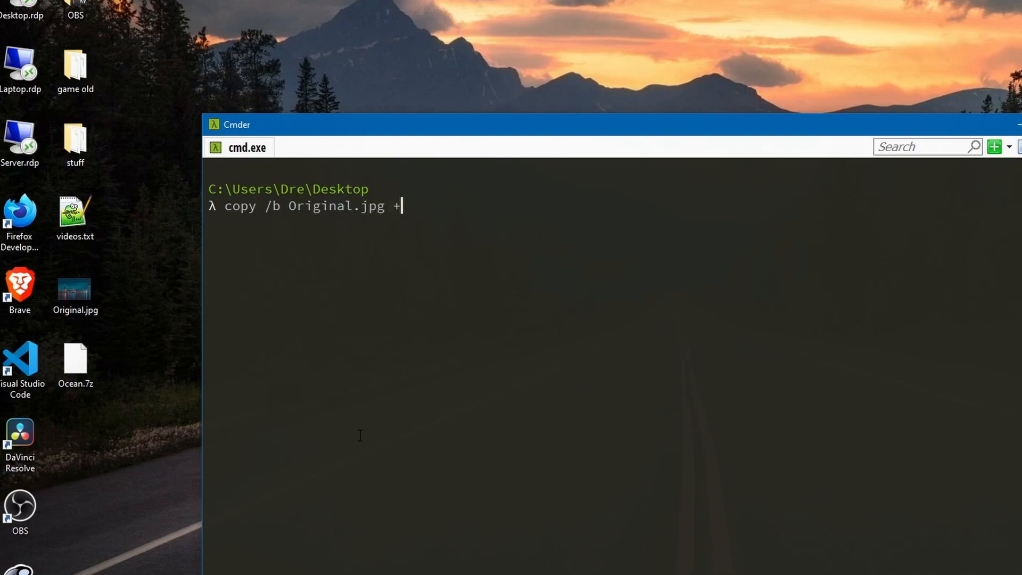
type("Ocean.7")
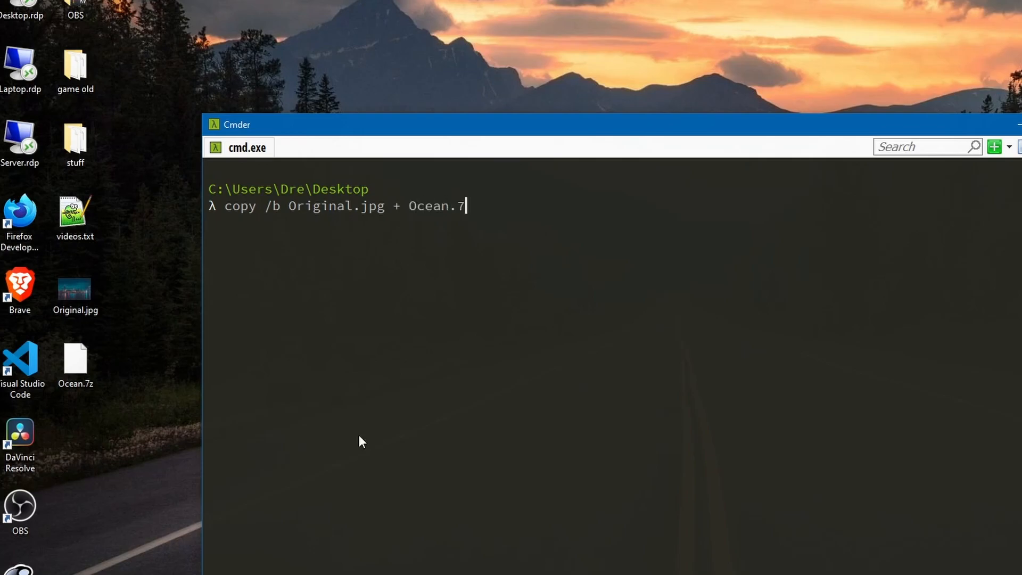
type("z")
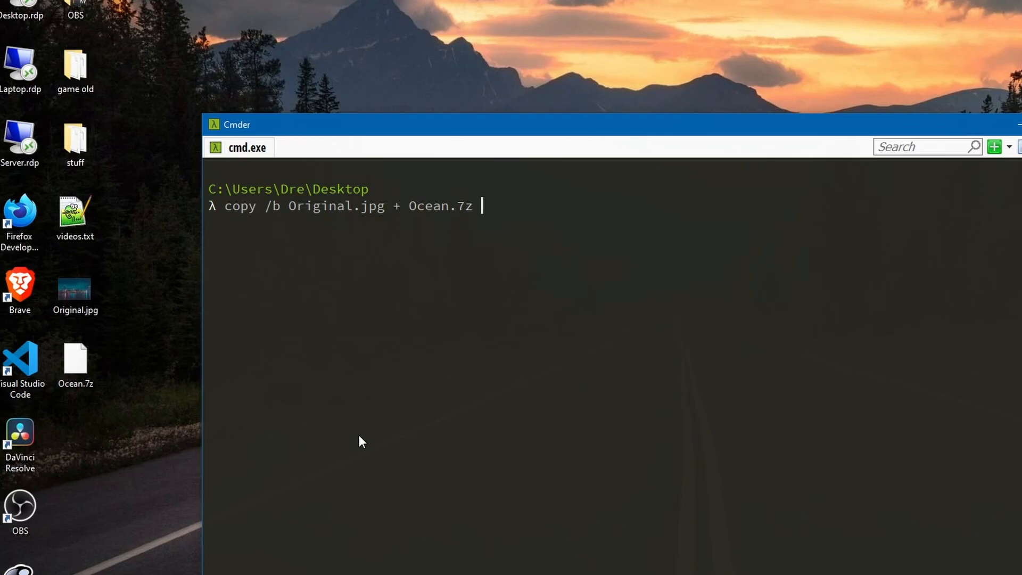
type("V")
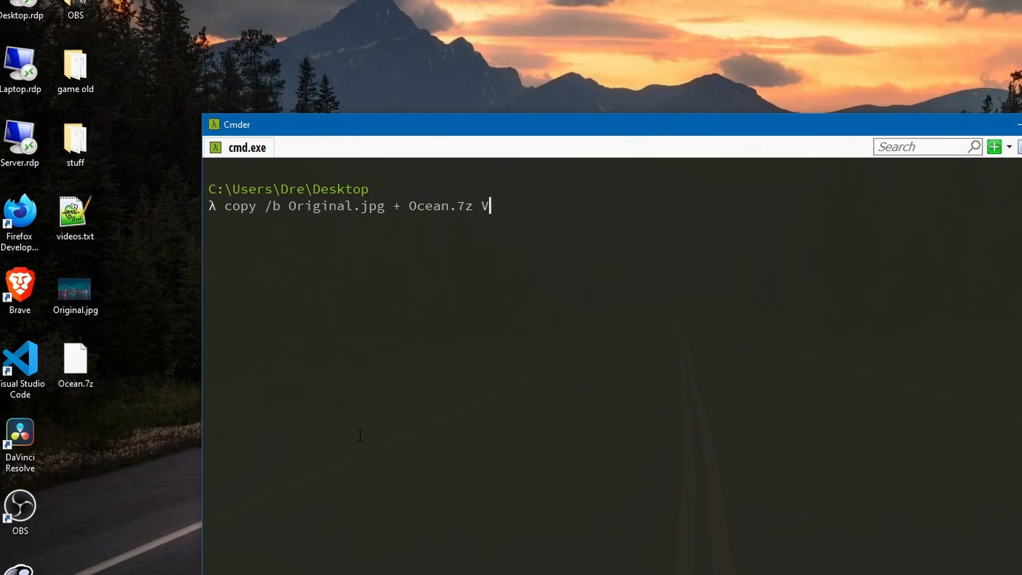
type("ideoImage")
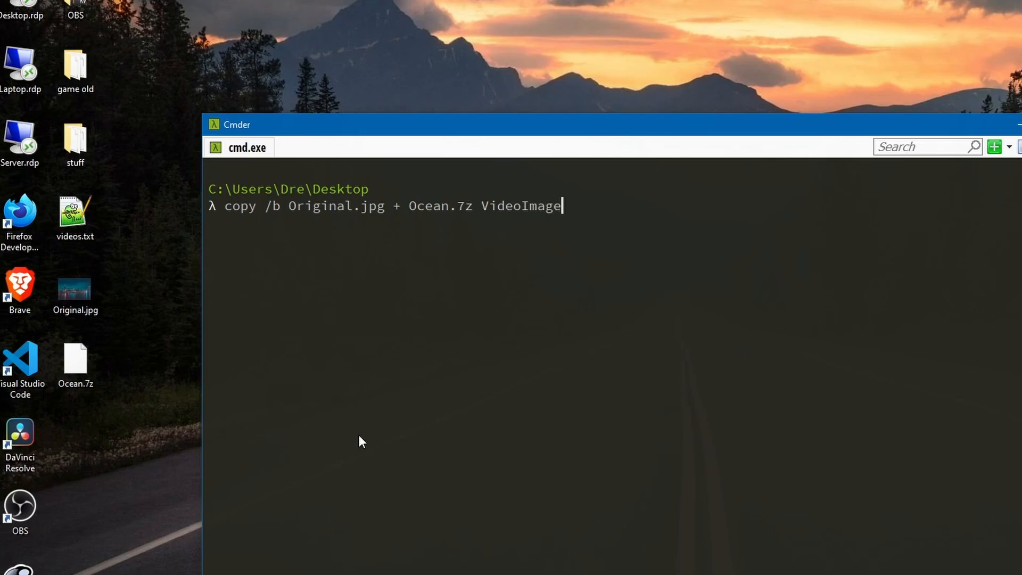
type(".")
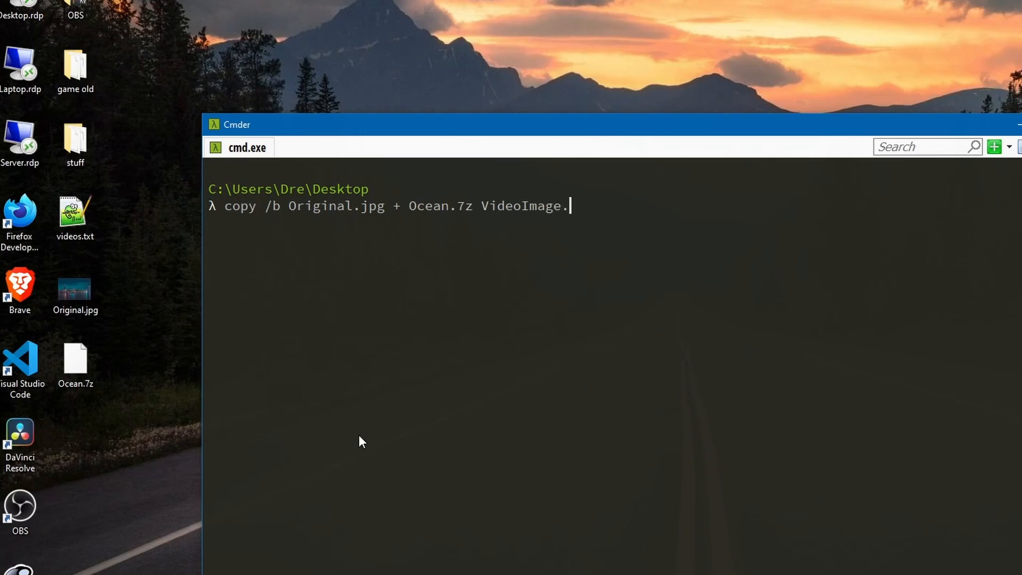
type("jpg")
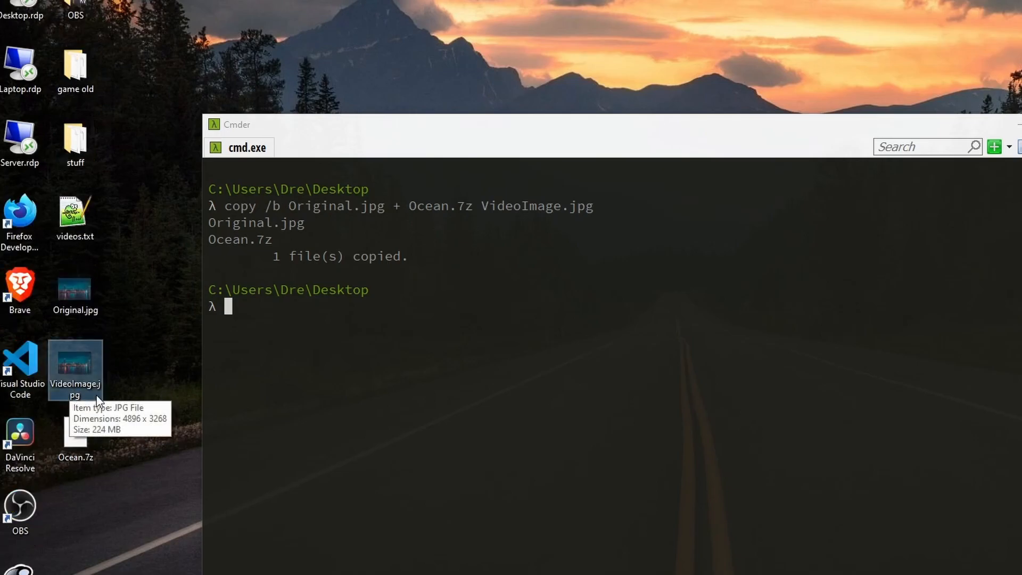
mouse_move(77, 384)
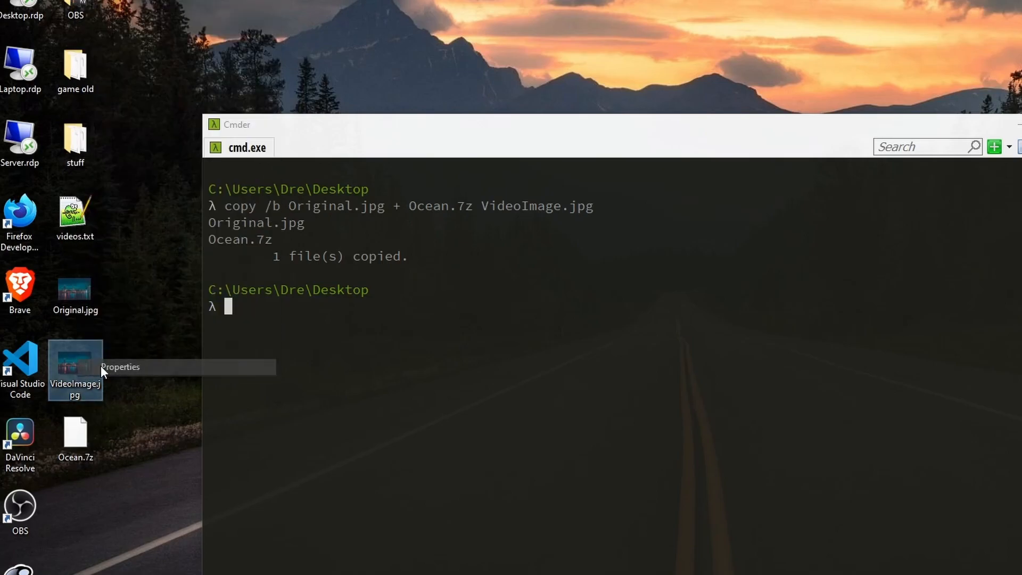
Step: Check VideoImage.jpg's properties, showing 4896 x 3268 dimensions like Original.jpg
left_click(119, 366)
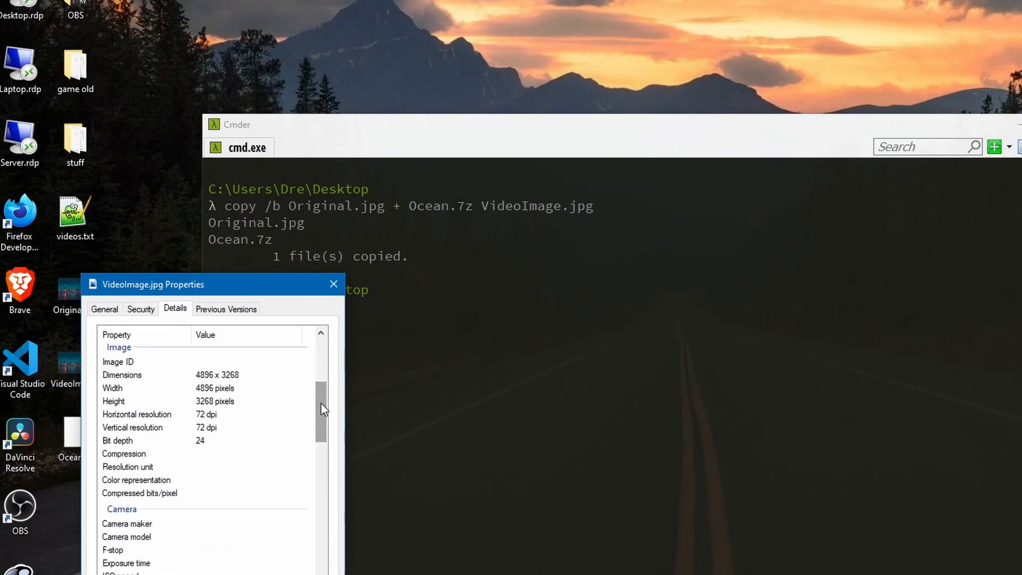
scroll("down", 3)
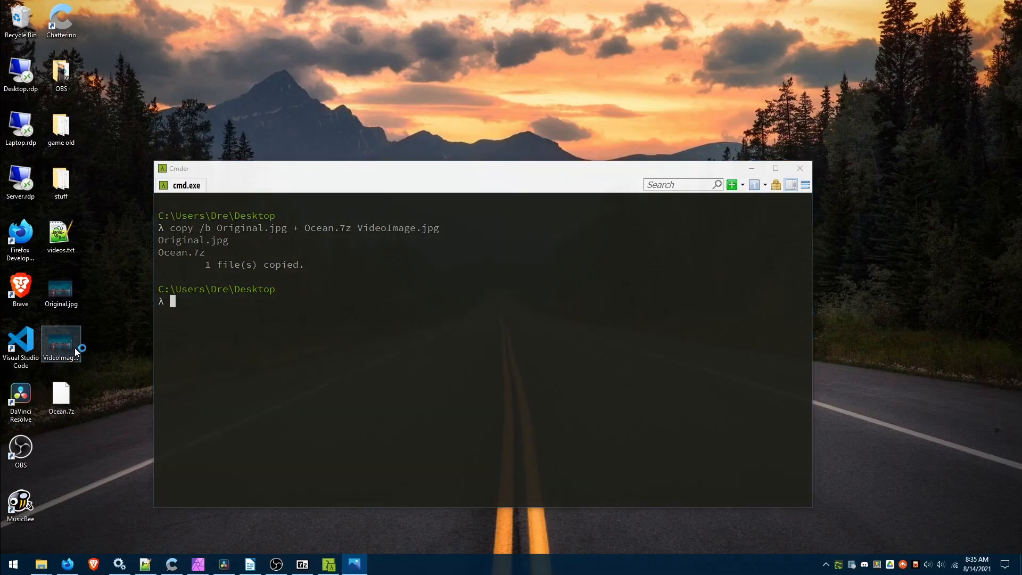
double_click(61, 344)
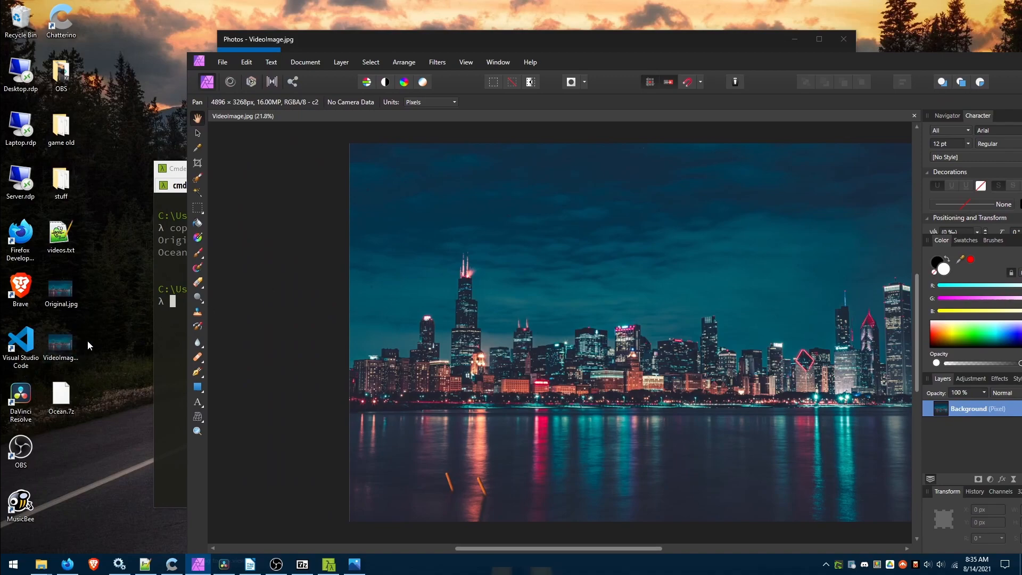
left_click(819, 39)
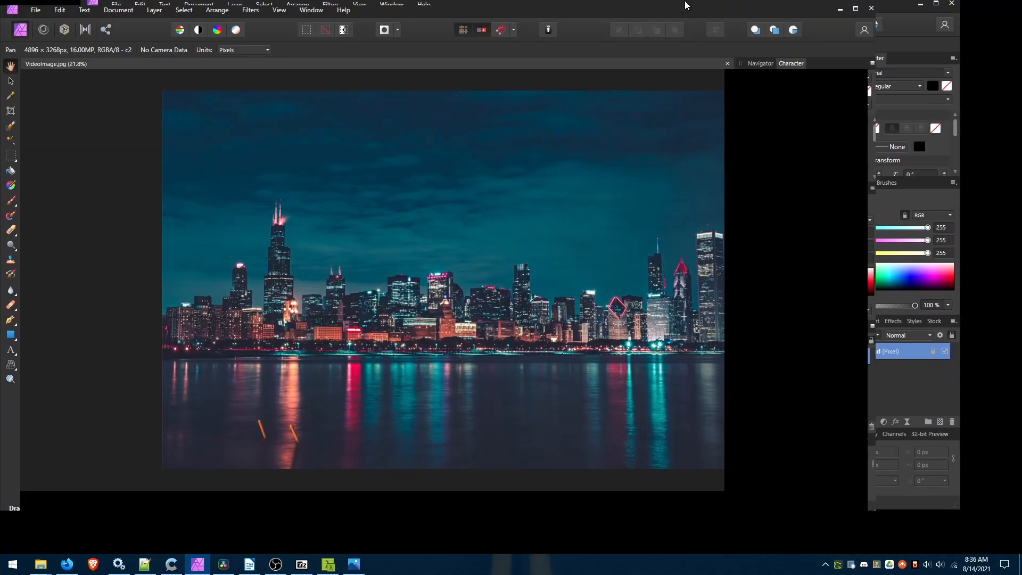
left_click(726, 64)
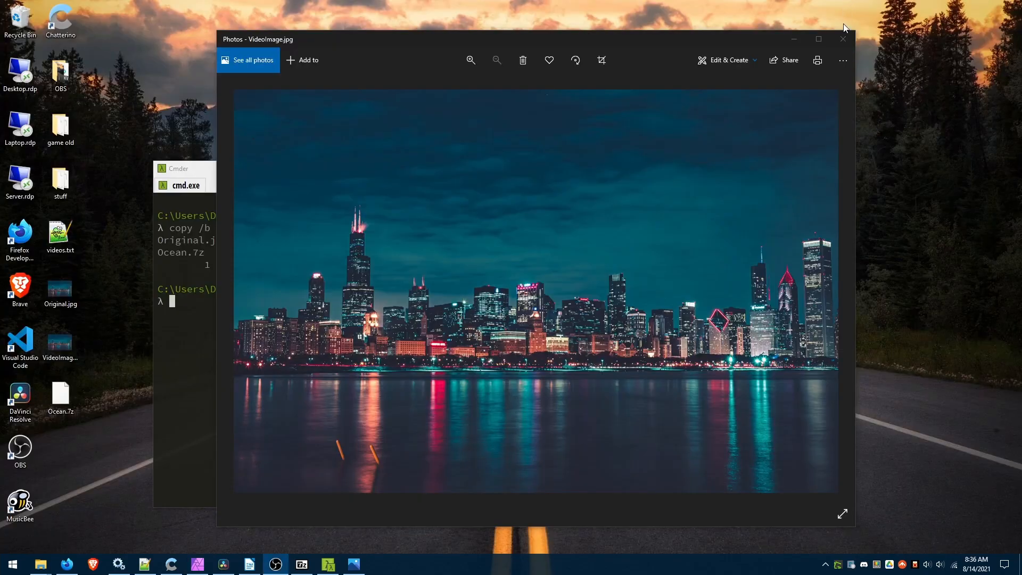
left_click(843, 38)
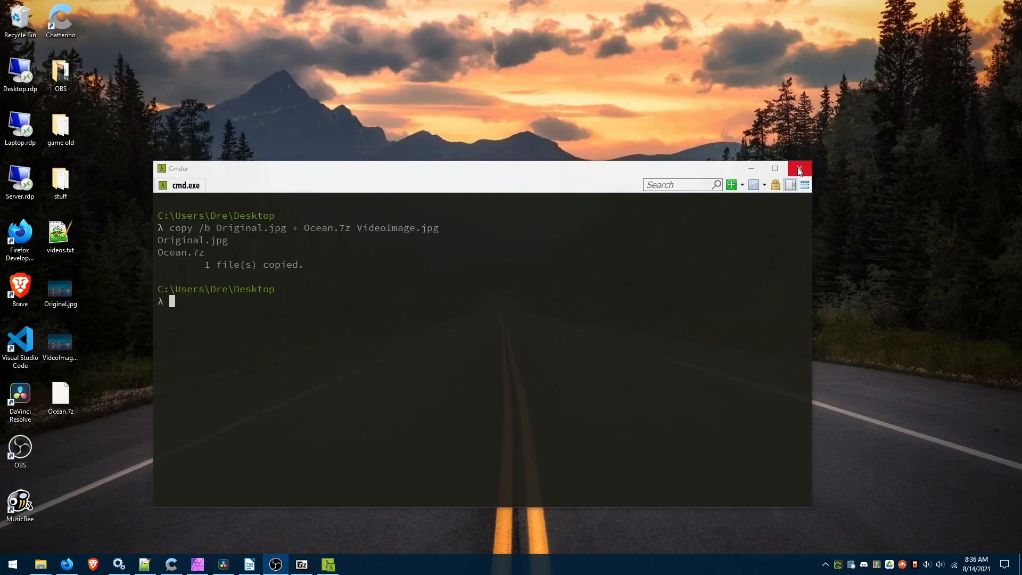
Step: Close Cmder, open 7-Zip File Manager and select VideoImage.jpg on the Desktop
left_click(799, 168)
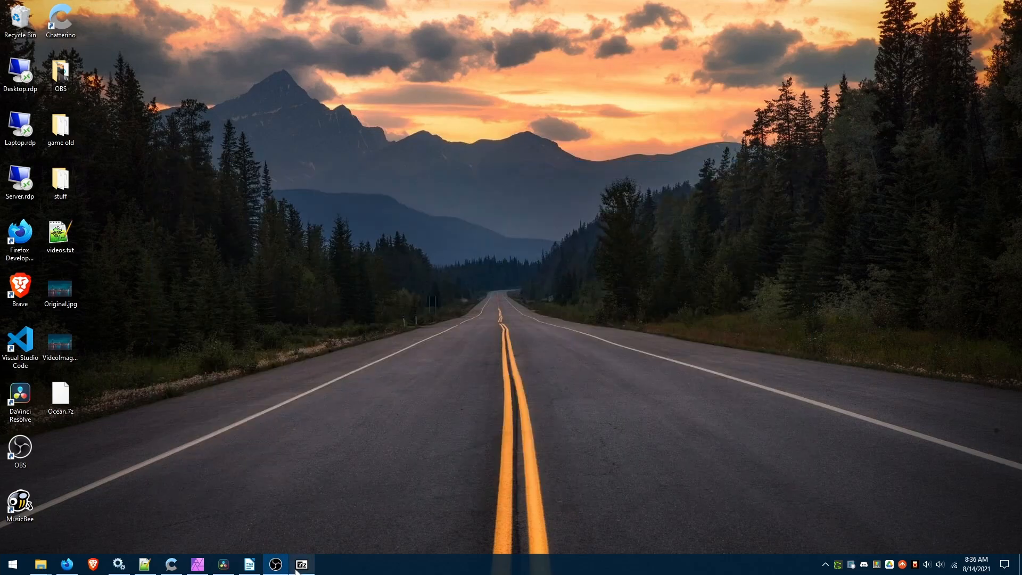
left_click(301, 563)
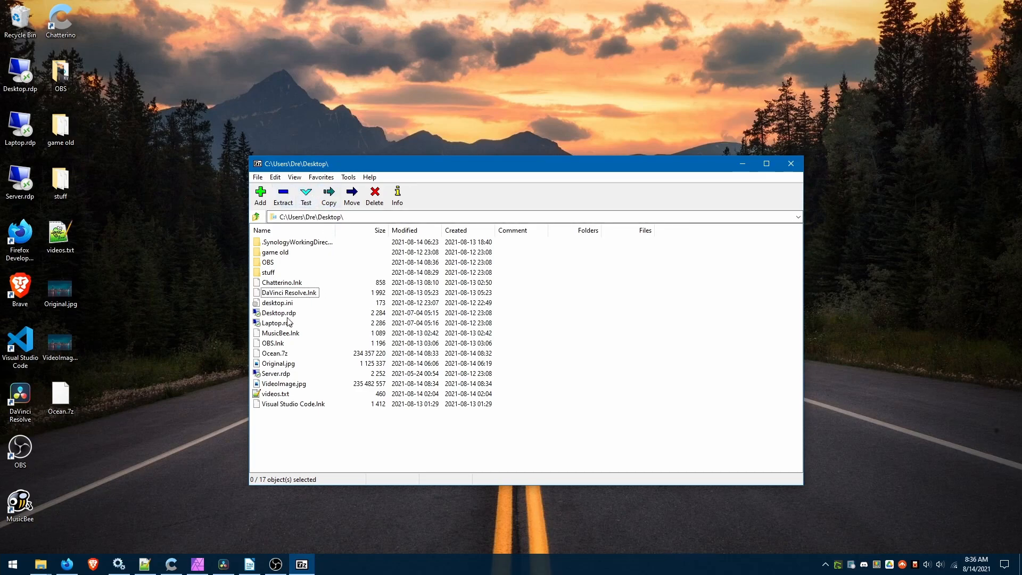
left_click(283, 383)
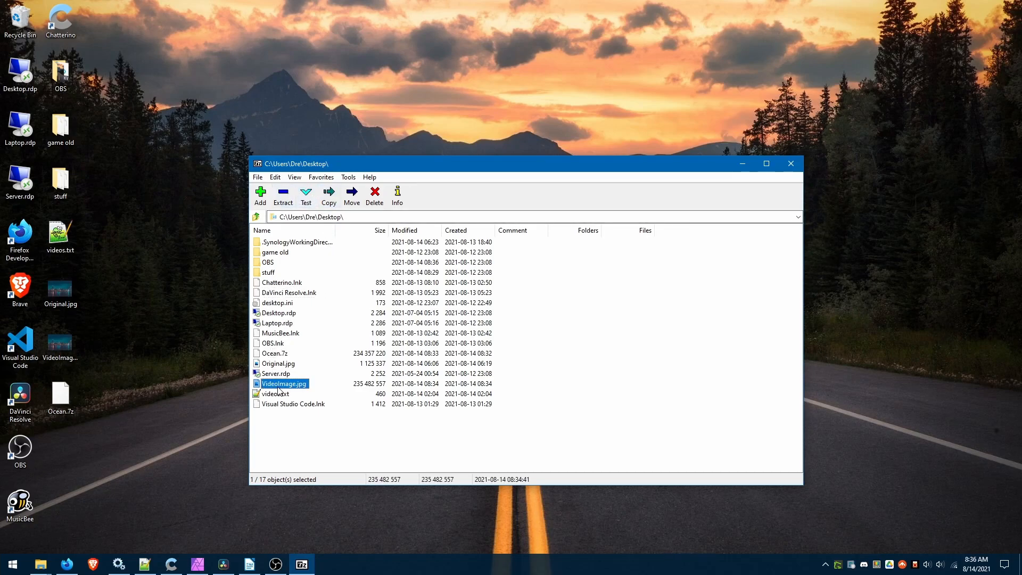
mouse_move(173, 388)
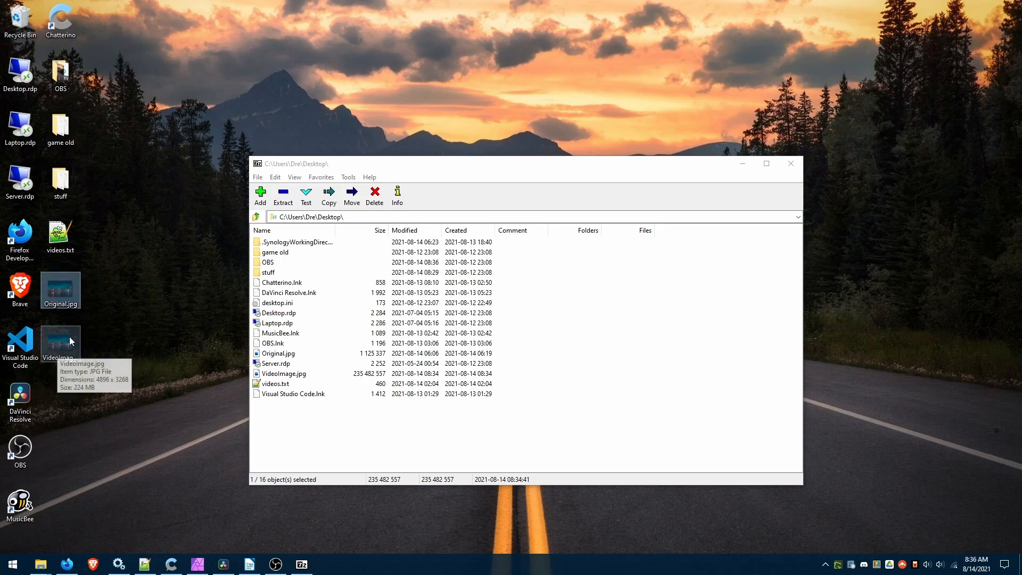
mouse_move(311, 381)
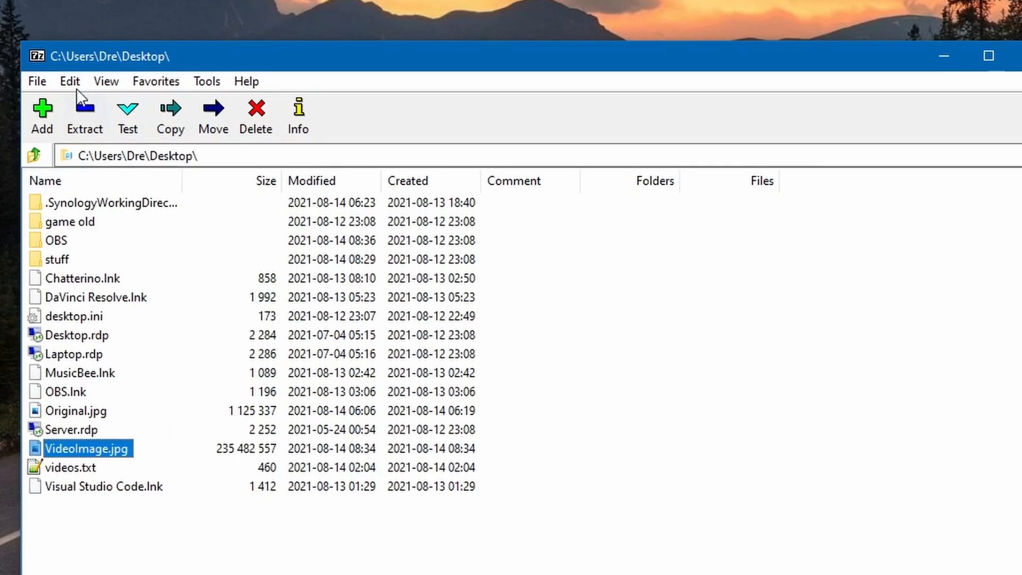
Step: Extract VideoImage.jpg to Desktop\VideoImage\, recovering the 621 MB Ocean.mp4
left_click(85, 117)
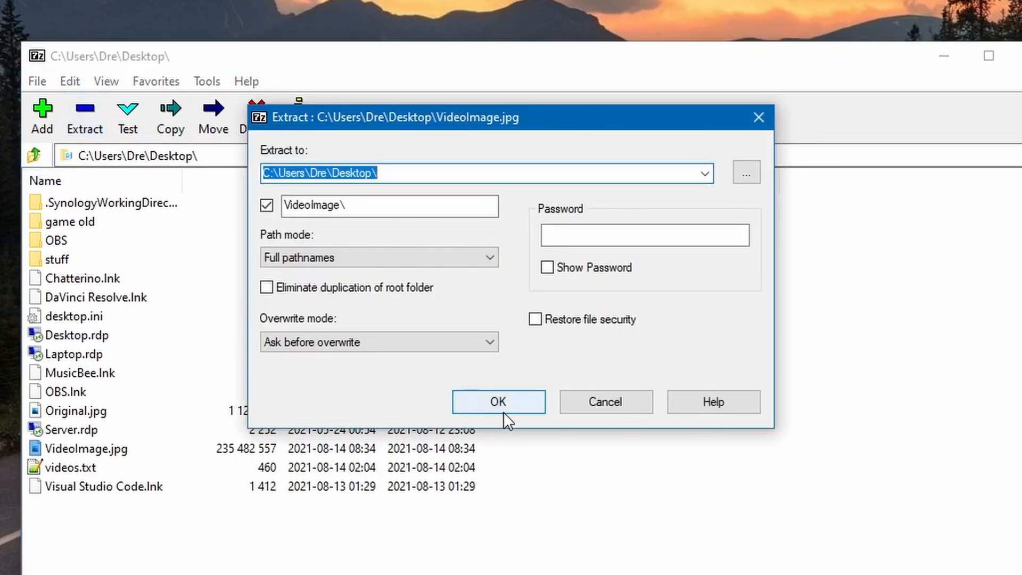
left_click(498, 401)
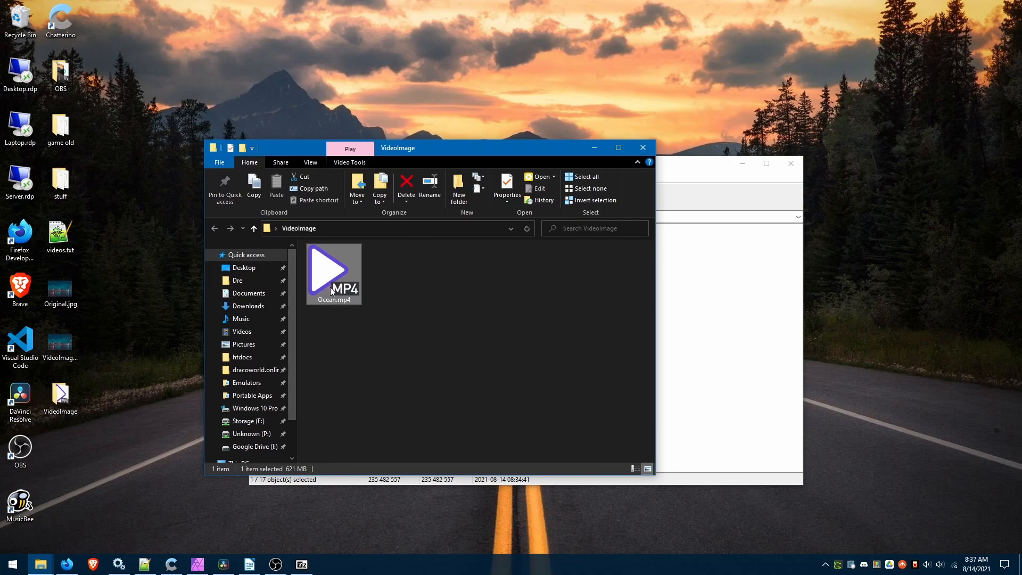
Step: Review recovered Ocean.mp4's details (621 MB, 30 minutes, 1920×1080) and cancel
double_click(333, 270)
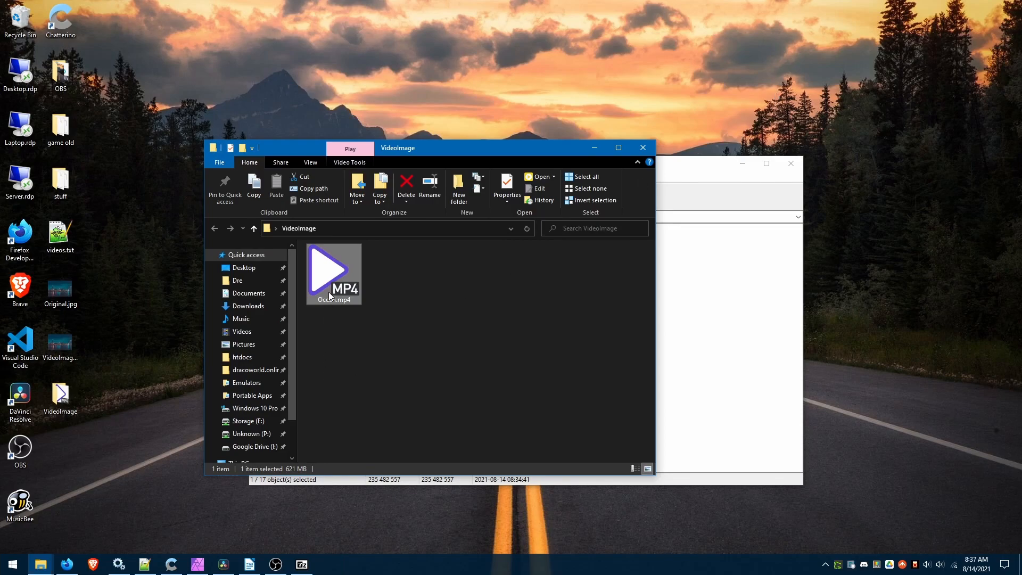
left_click(507, 189)
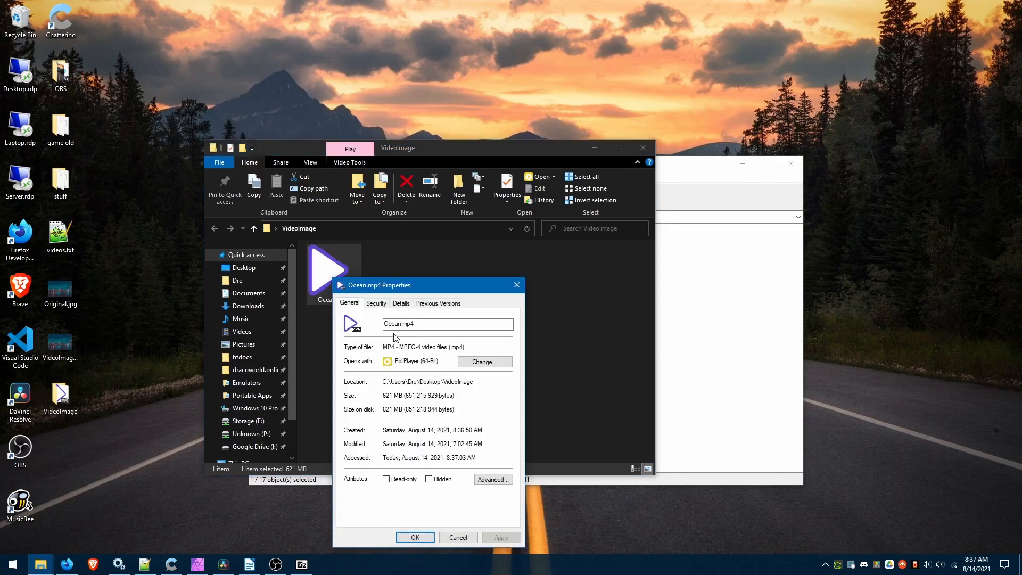
left_click(400, 302)
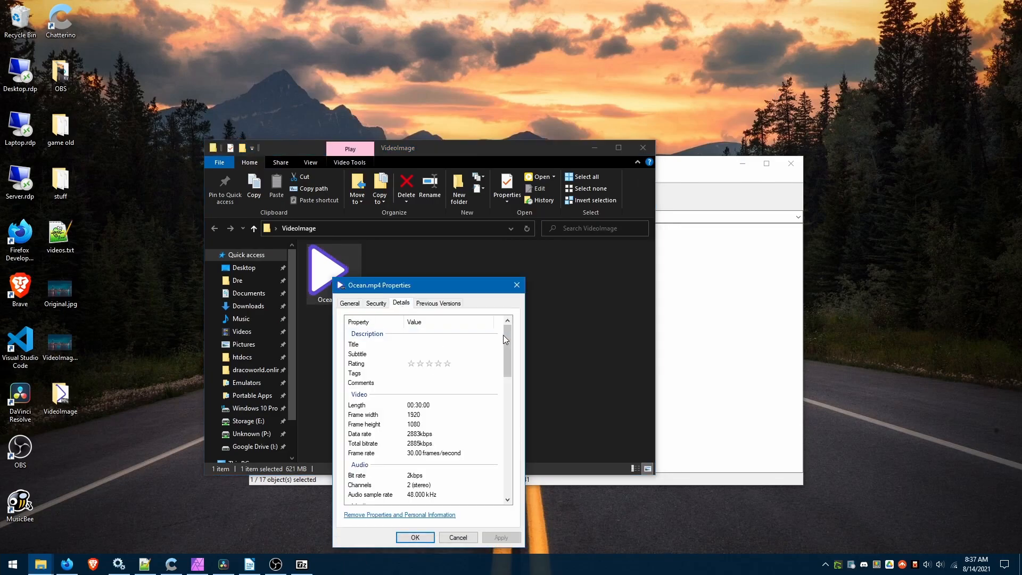
scroll("down", 3)
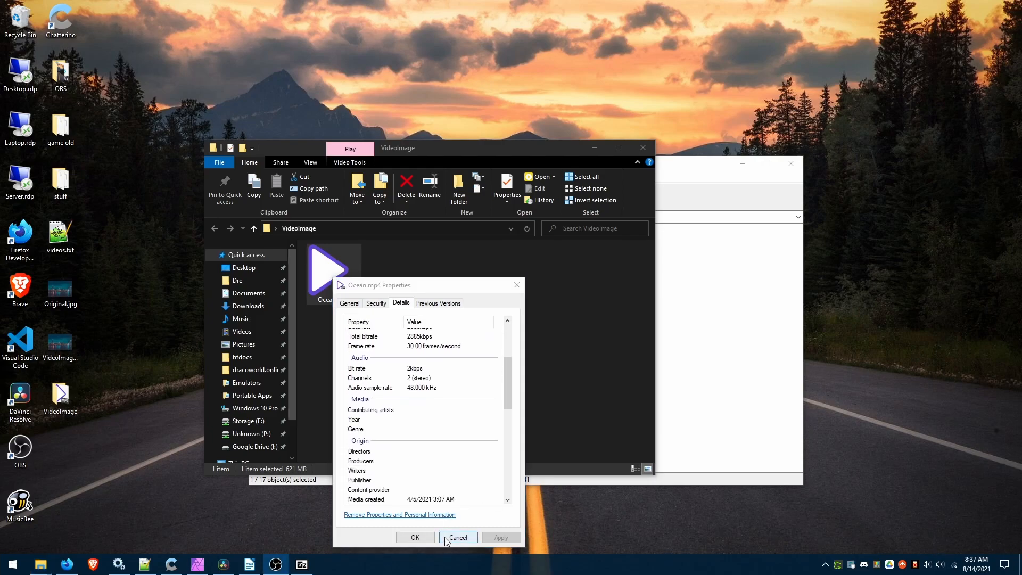
left_click(458, 537)
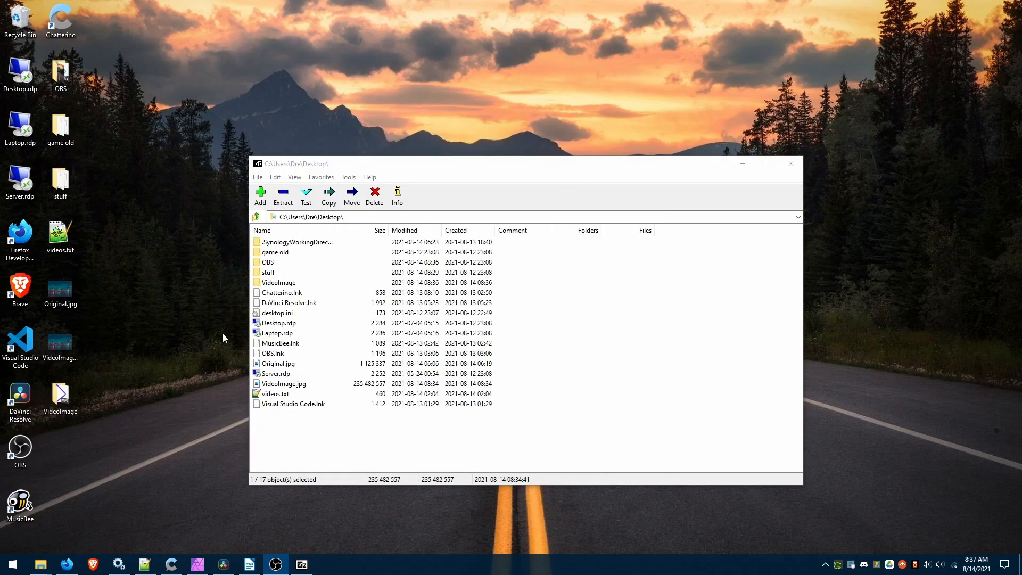
left_click(60, 343)
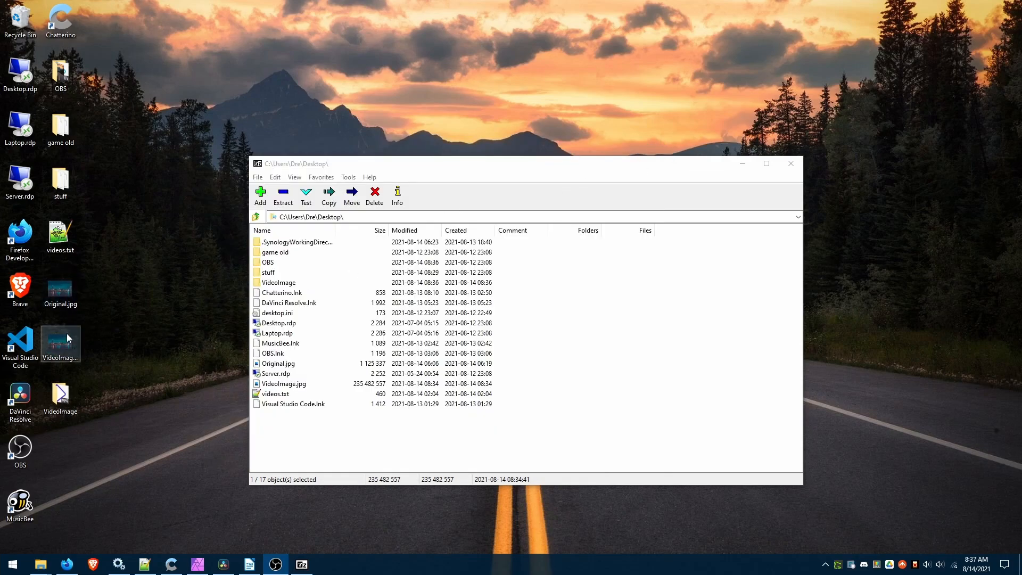
left_click(60, 290)
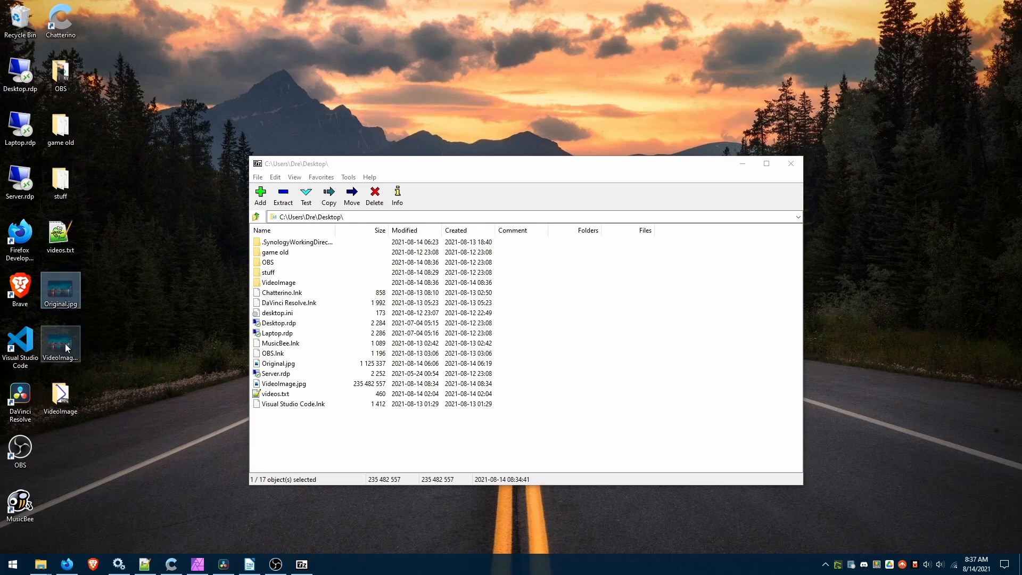
mouse_move(64, 355)
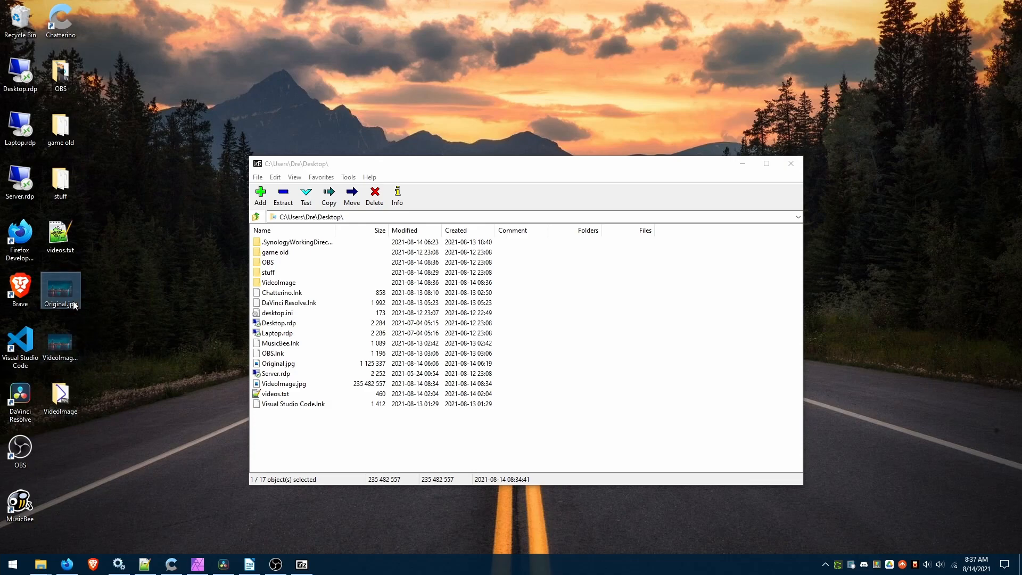
mouse_move(74, 310)
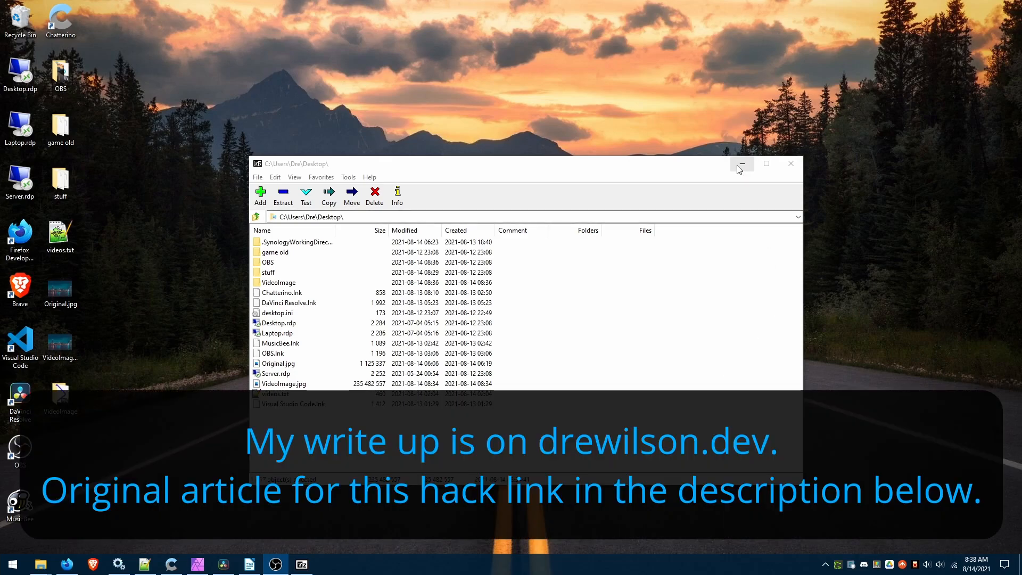
Step: Minimize the 7-Zip File Manager window to reveal the desktop
left_click(741, 163)
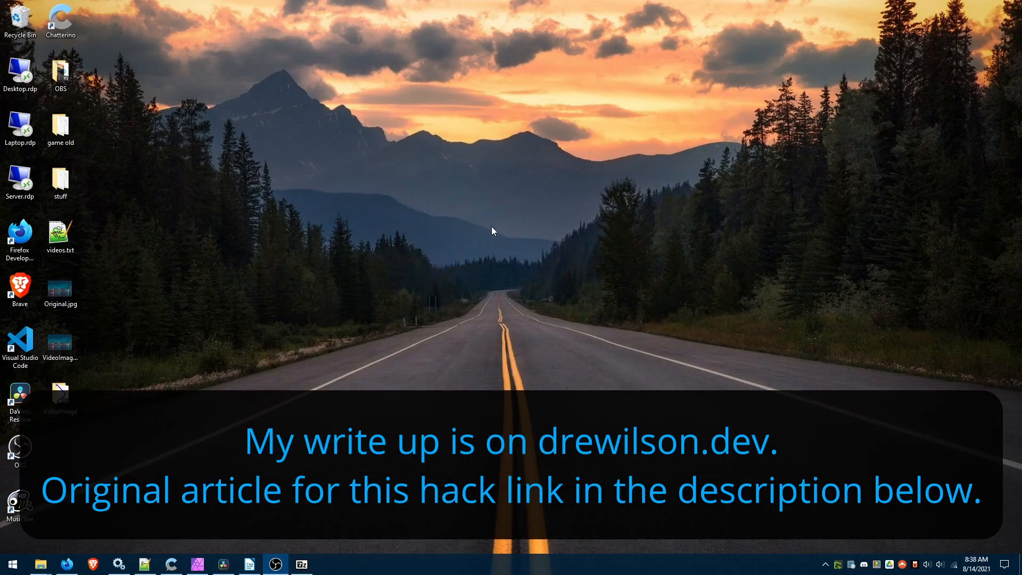
mouse_move(557, 266)
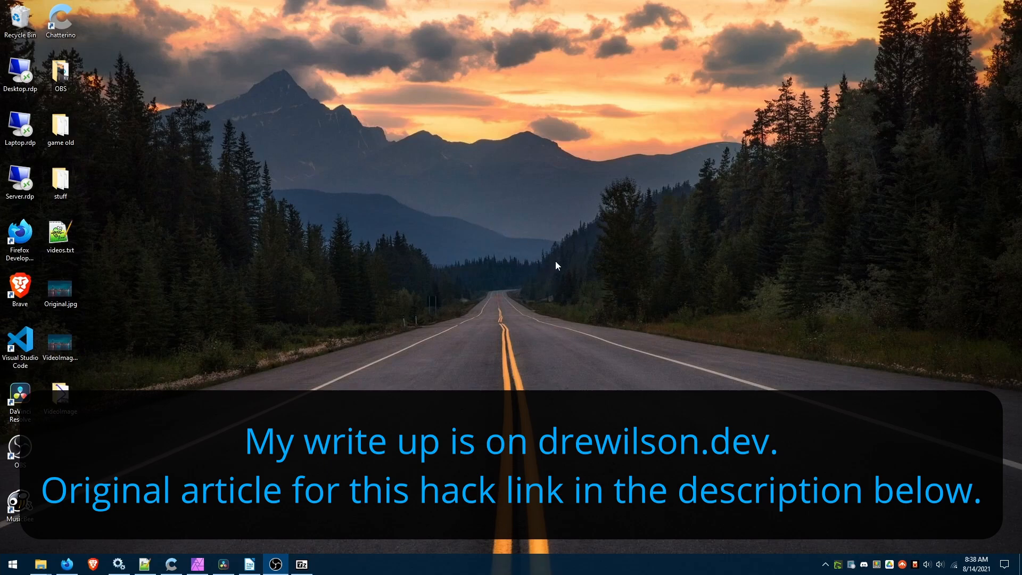
mouse_move(444, 313)
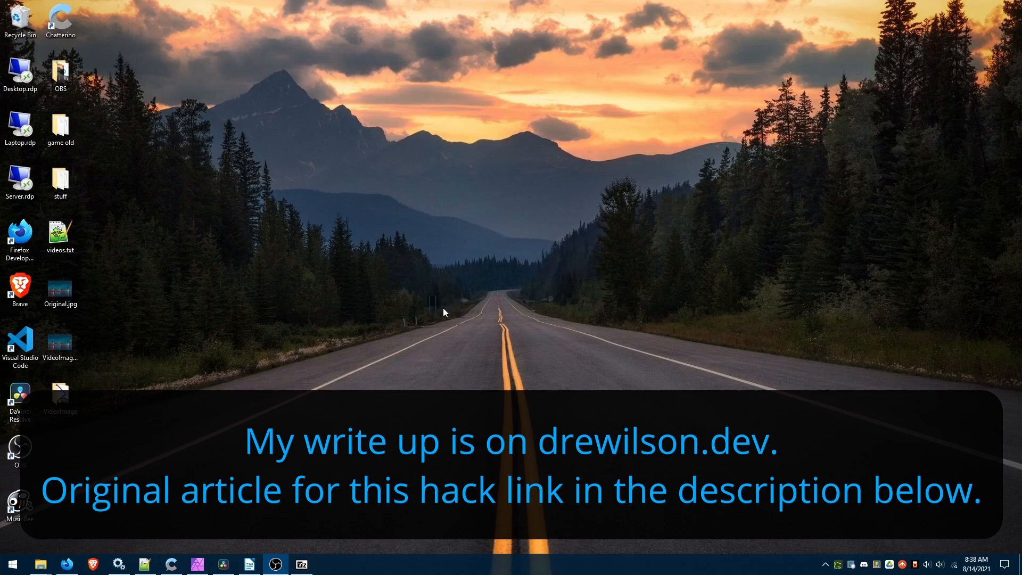
mouse_move(319, 289)
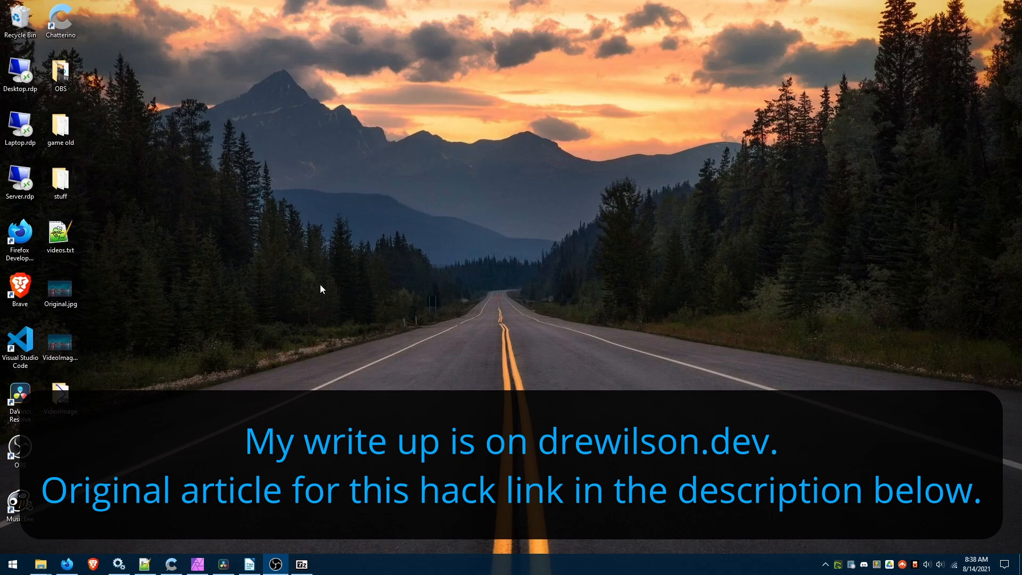